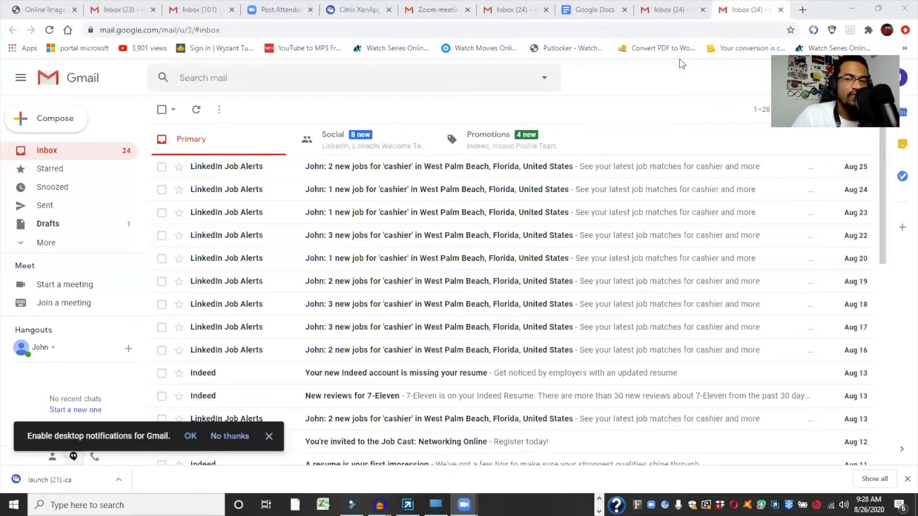
mouse_move(903, 39)
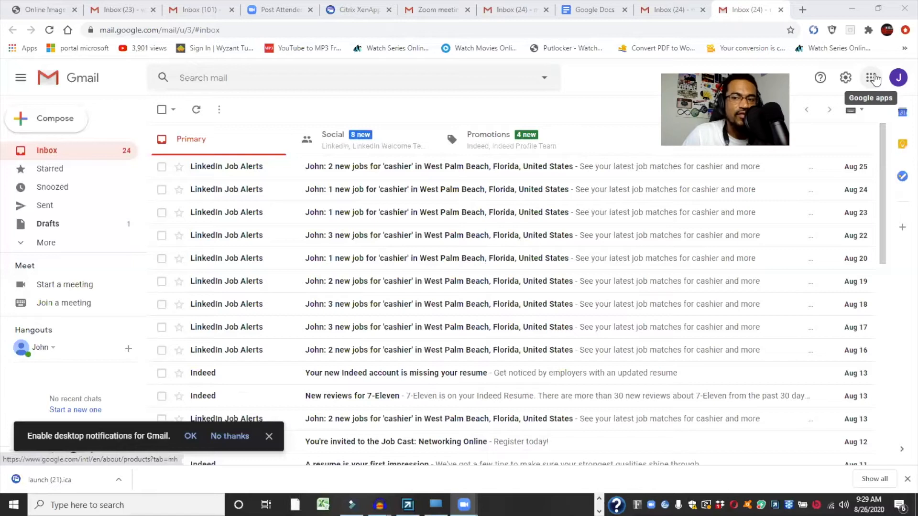
Step: Open Google Docs from Gmail's Google apps launcher
left_click(872, 78)
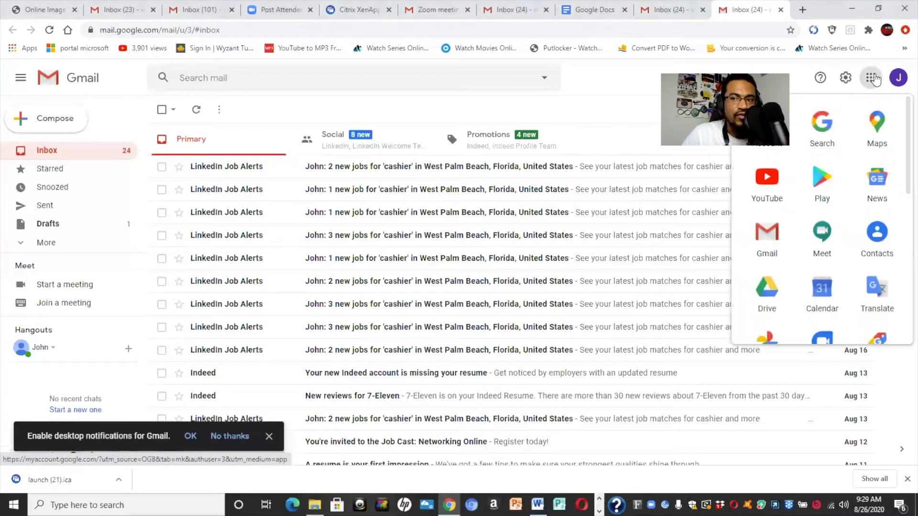
mouse_move(871, 77)
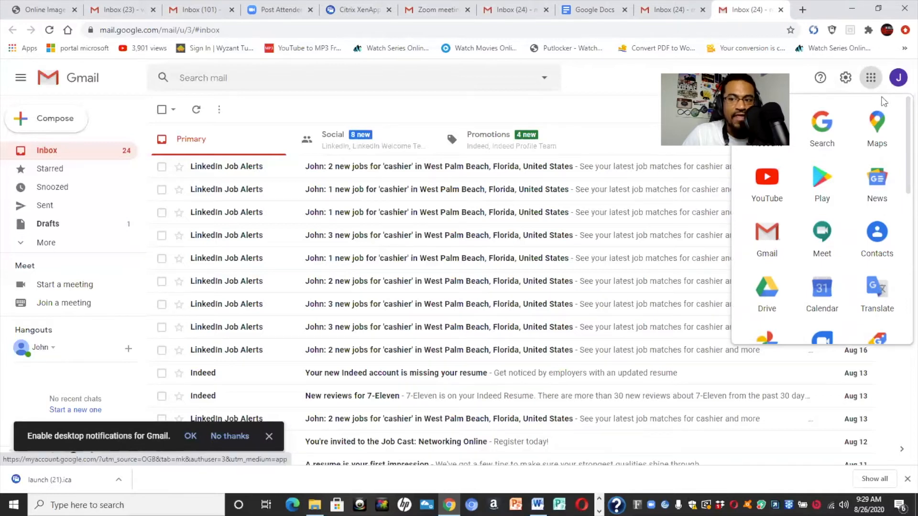
mouse_move(902, 147)
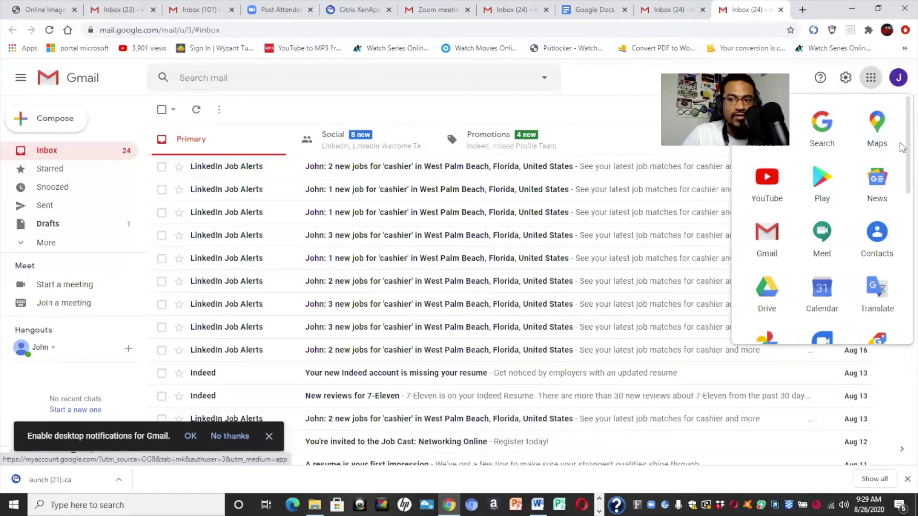
scroll("down", 3)
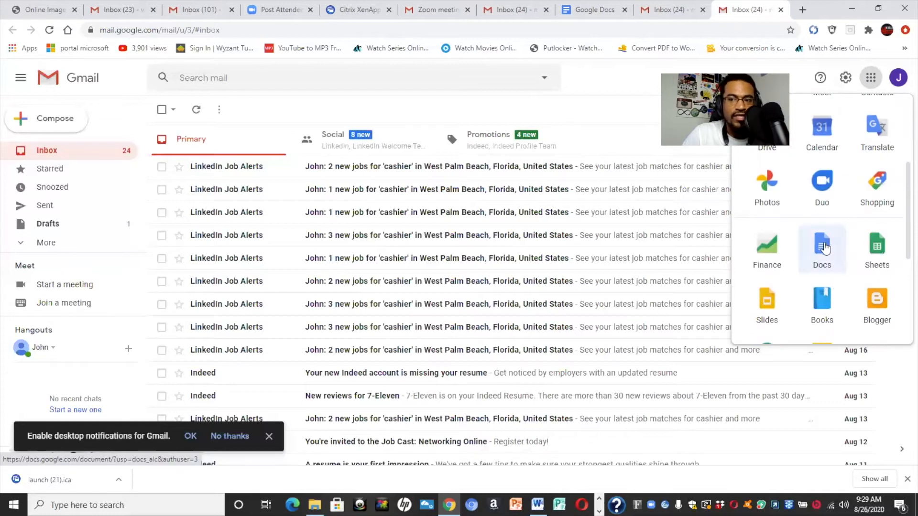
left_click(822, 248)
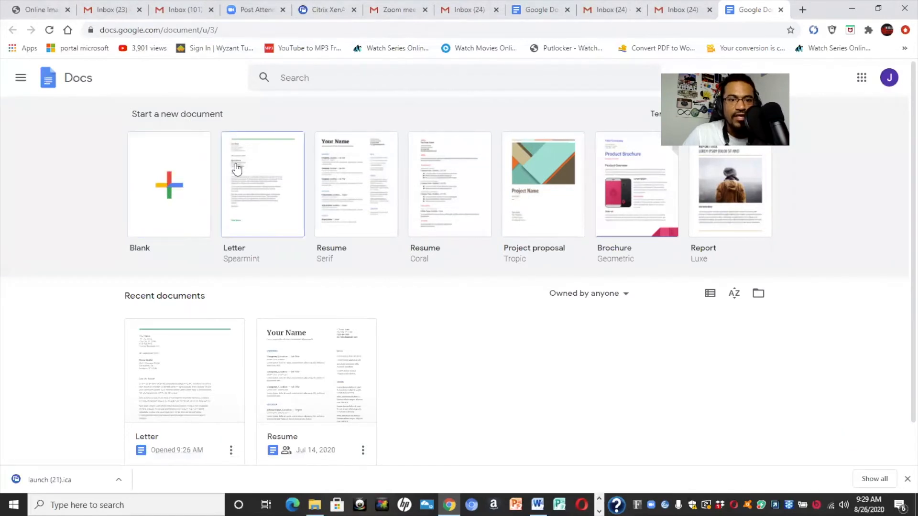
mouse_move(400, 180)
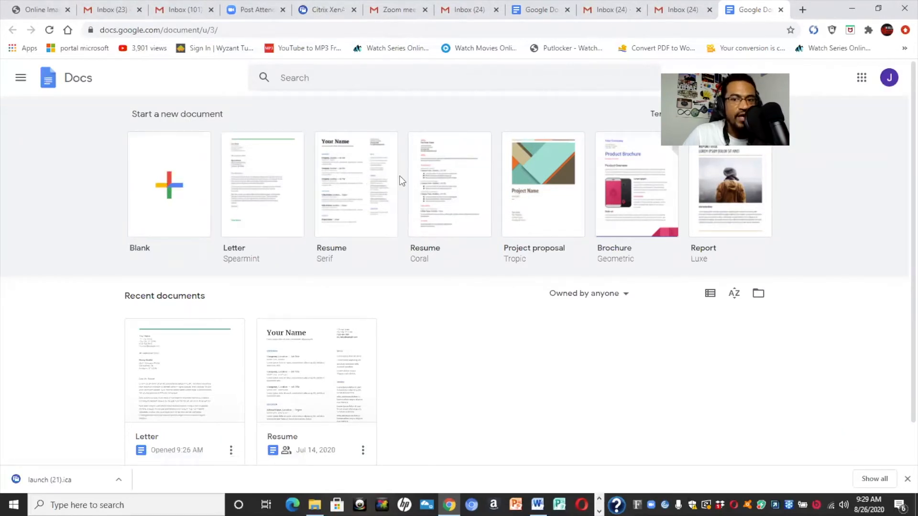
mouse_move(602, 233)
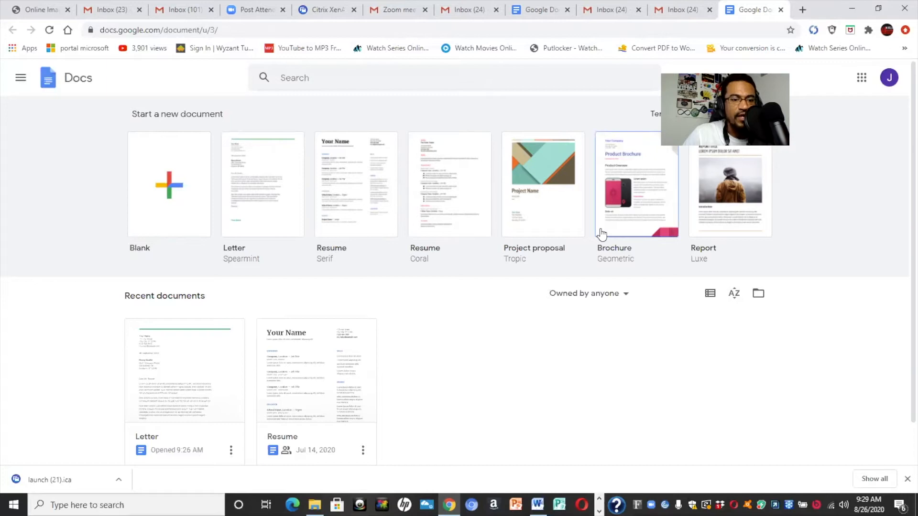
mouse_move(486, 240)
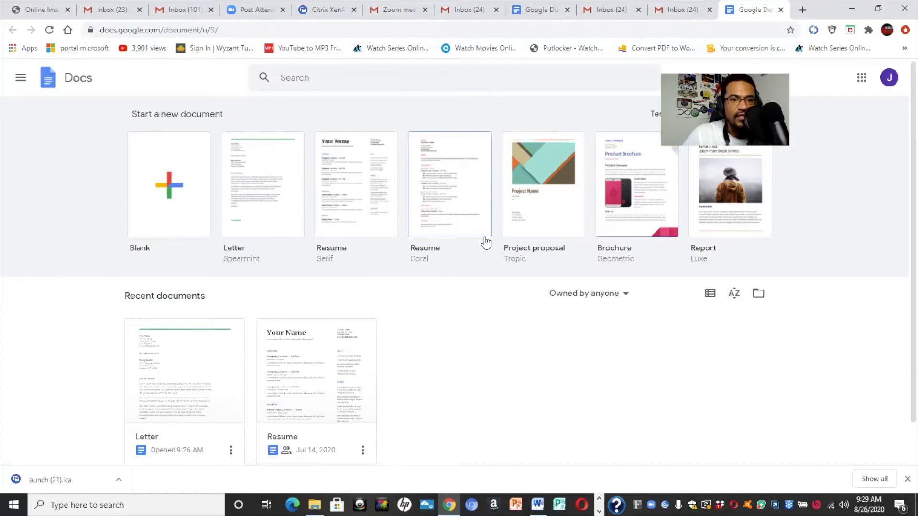
mouse_move(394, 214)
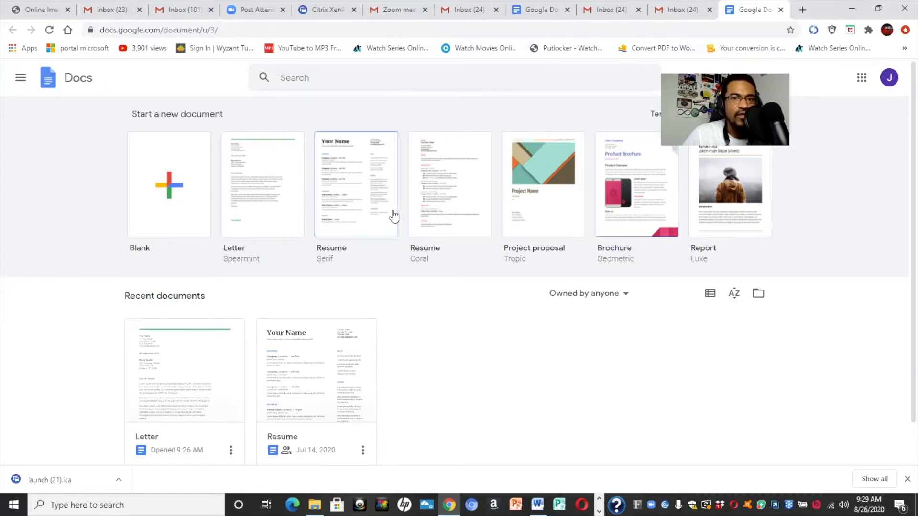
mouse_move(391, 205)
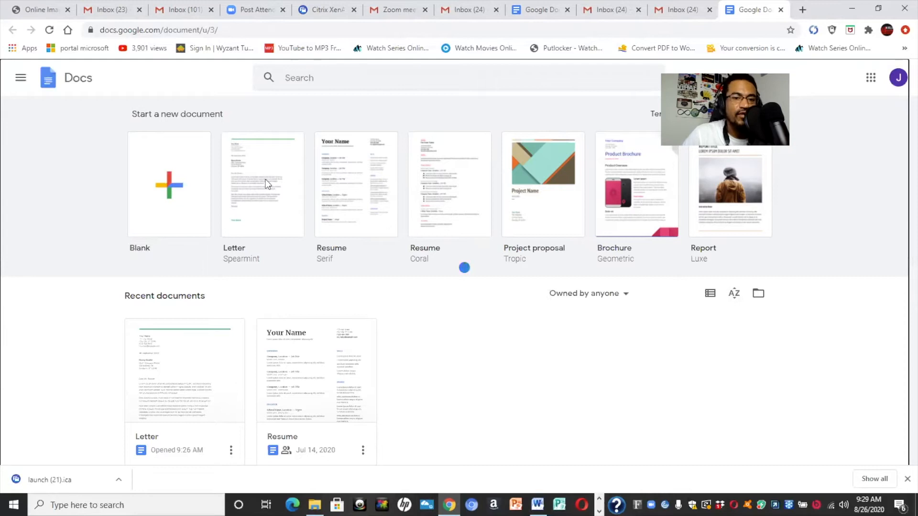
Step: Start a Letter (Spearmint) document and replace the sender name with John Q. Smith, then begin clearing the street placeholder
left_click(262, 183)
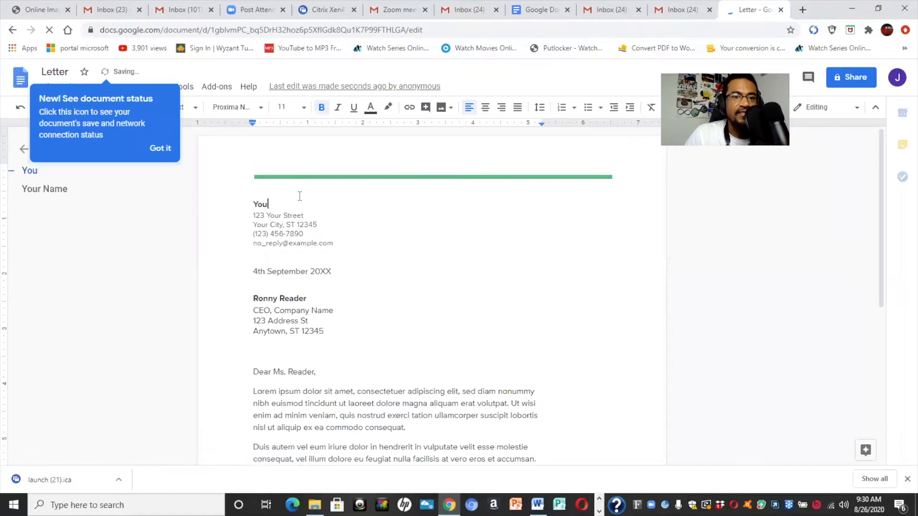
key("Backspace")
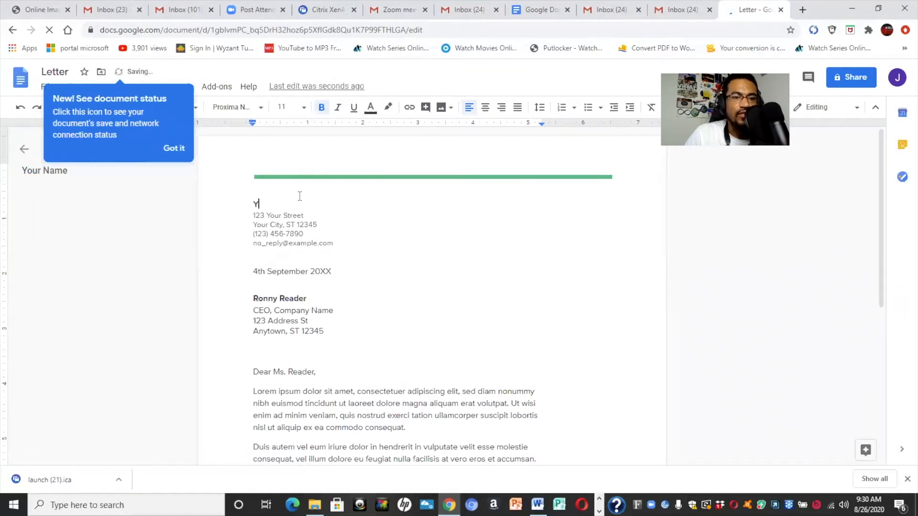
key("Backspace")
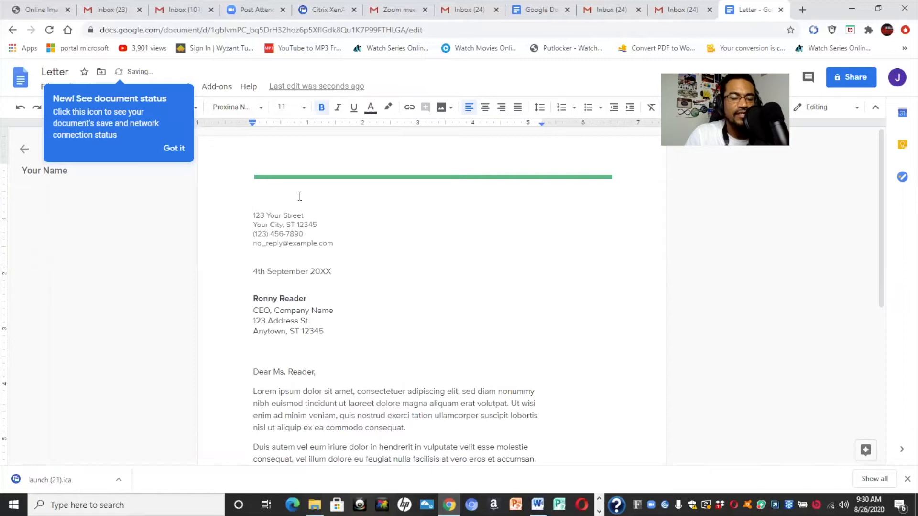
type("John")
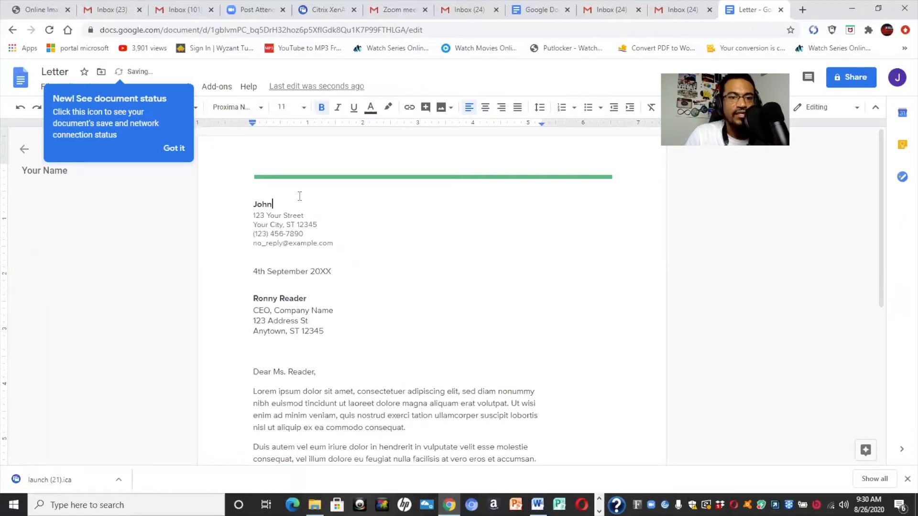
type("Q. Smith")
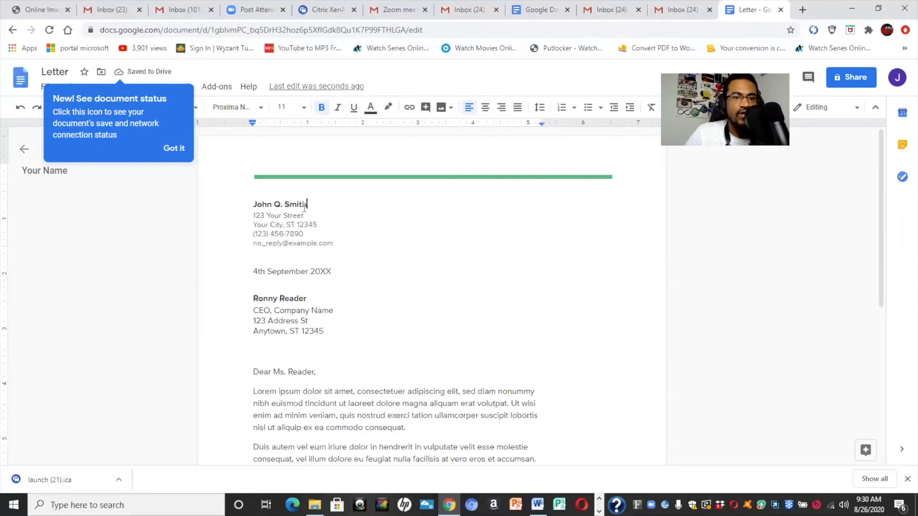
left_click(305, 215)
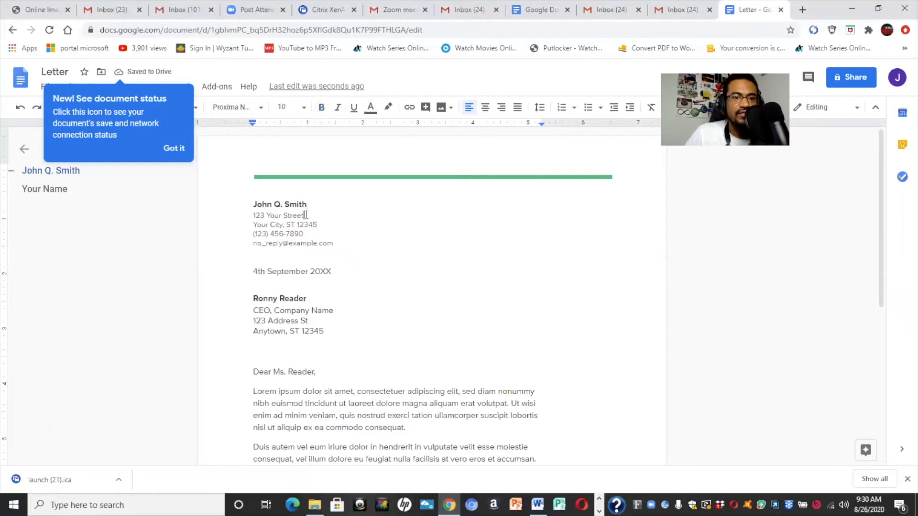
key("Backspace")
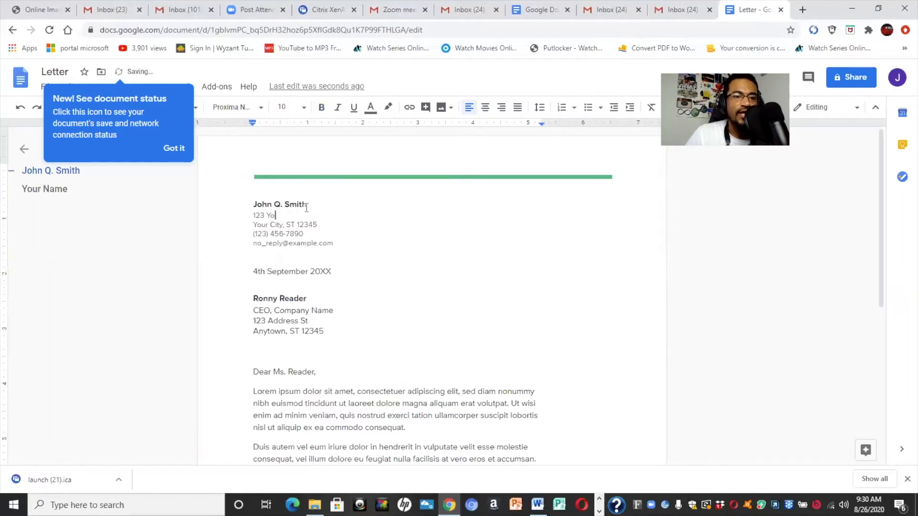
Step: Replace the placeholder street line with 123 Main Street
key("backspace")
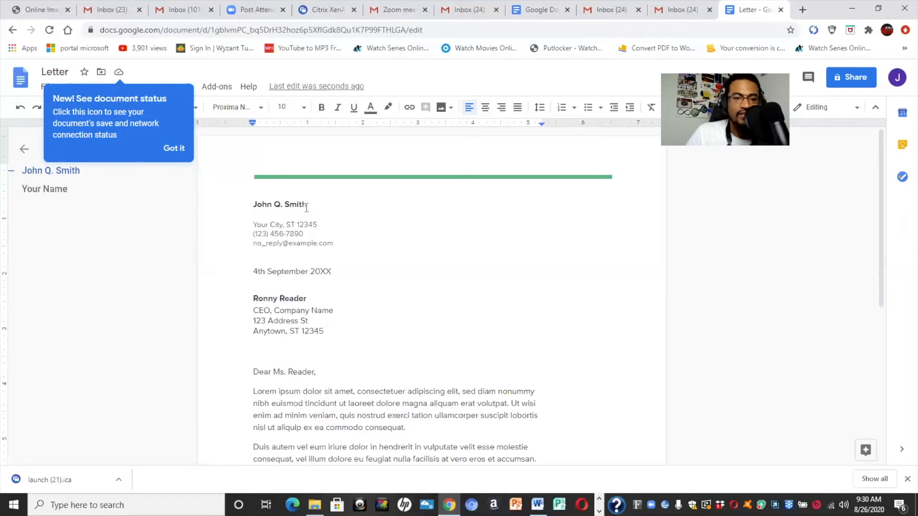
type("123")
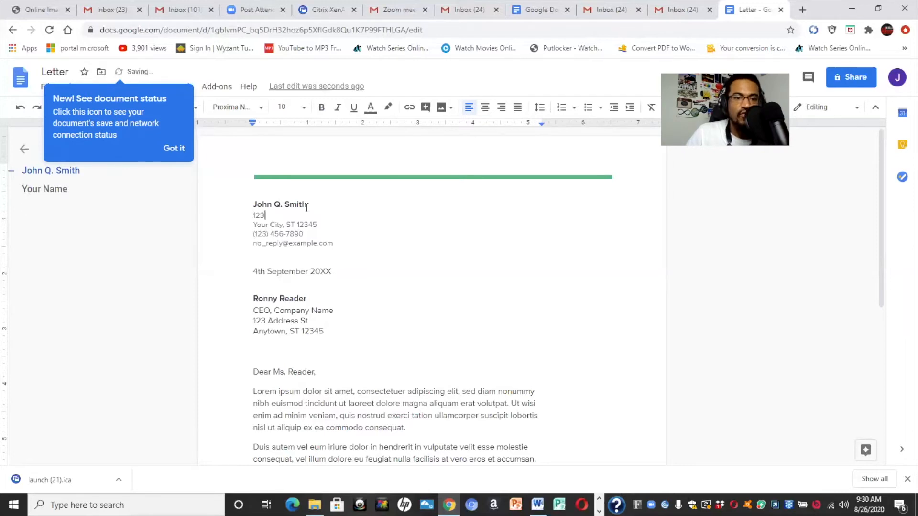
type("Main")
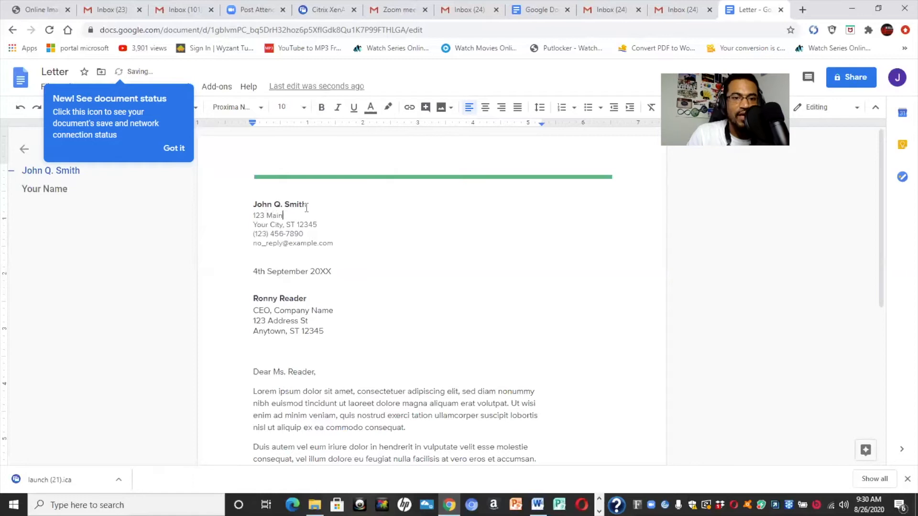
type("Str")
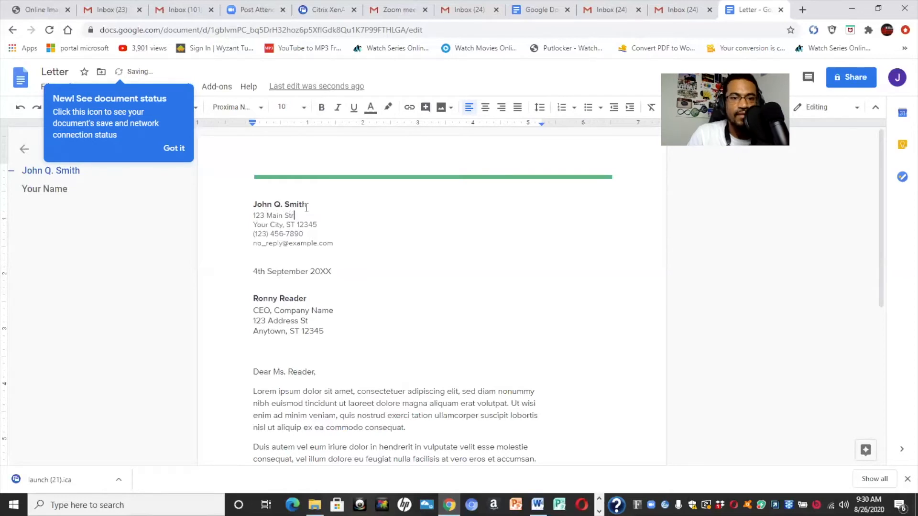
type("eet")
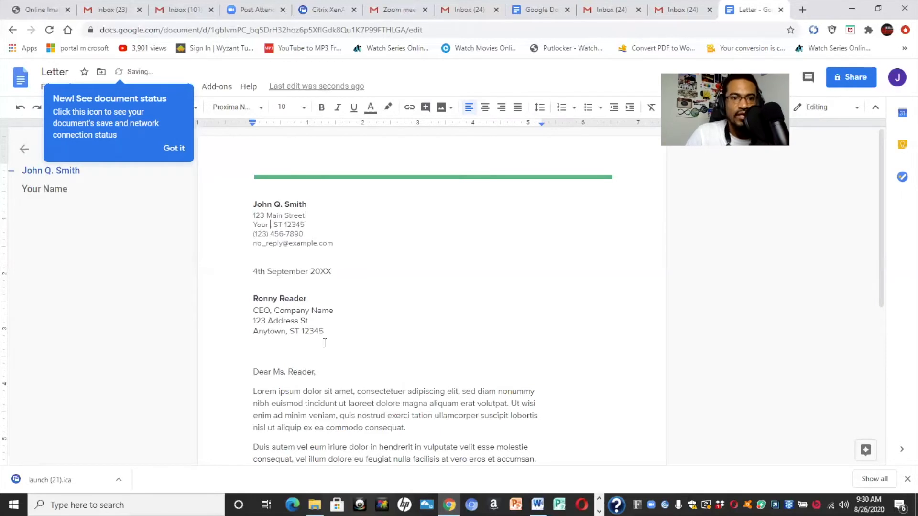
Step: Replace the placeholder city line with West Palm Beach, FL 33401
key("Backspace")
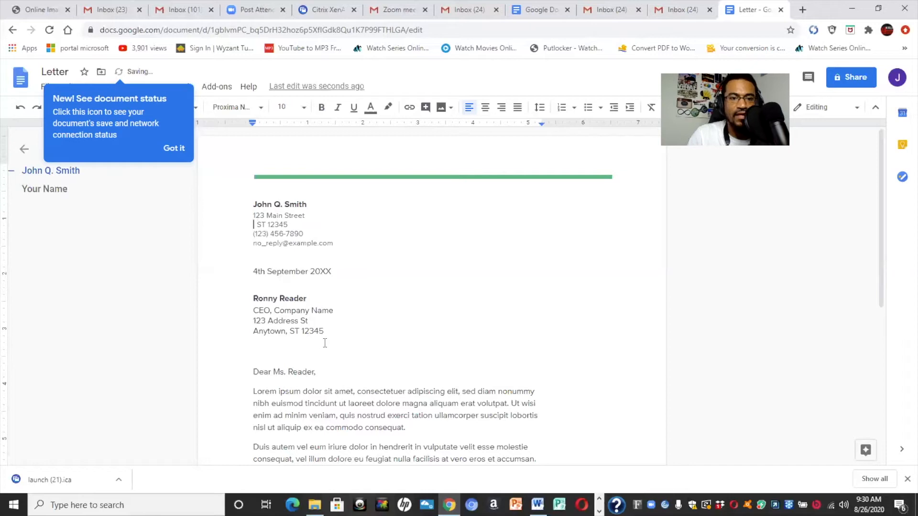
type("West Palm Beach,")
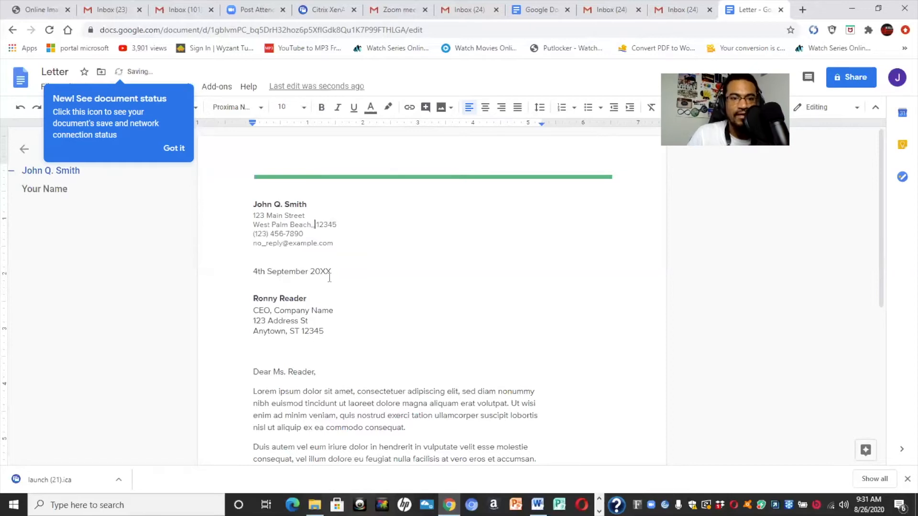
type("FL 33")
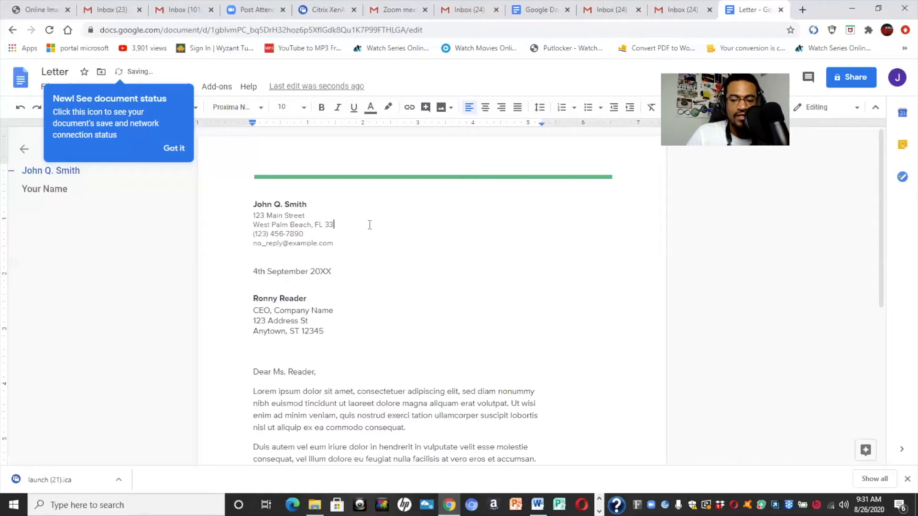
type("401")
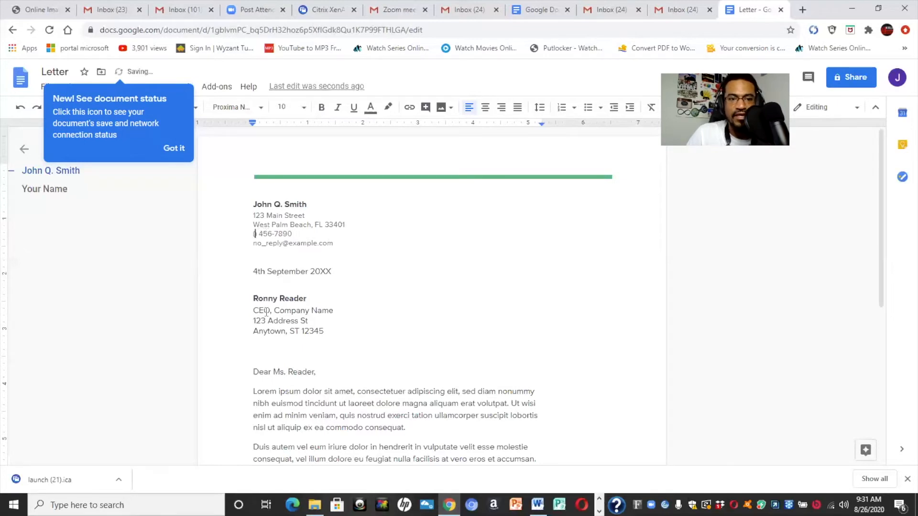
type("(561)")
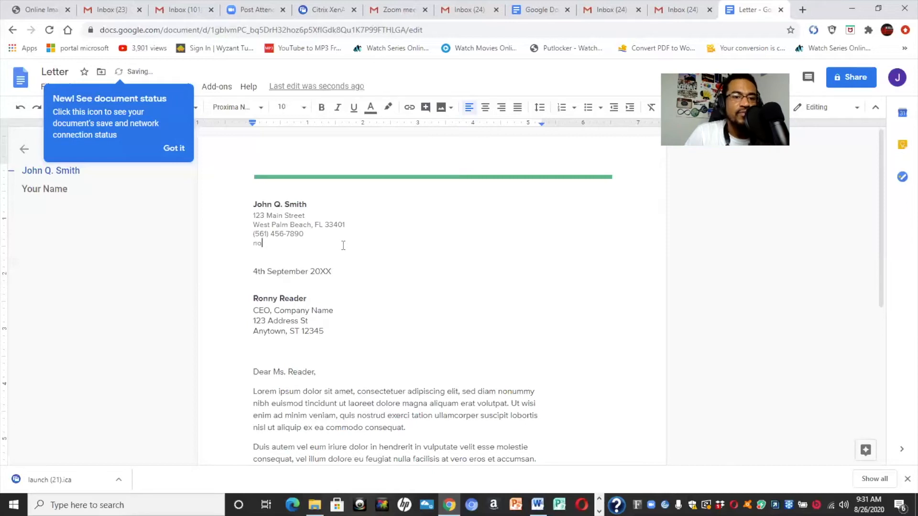
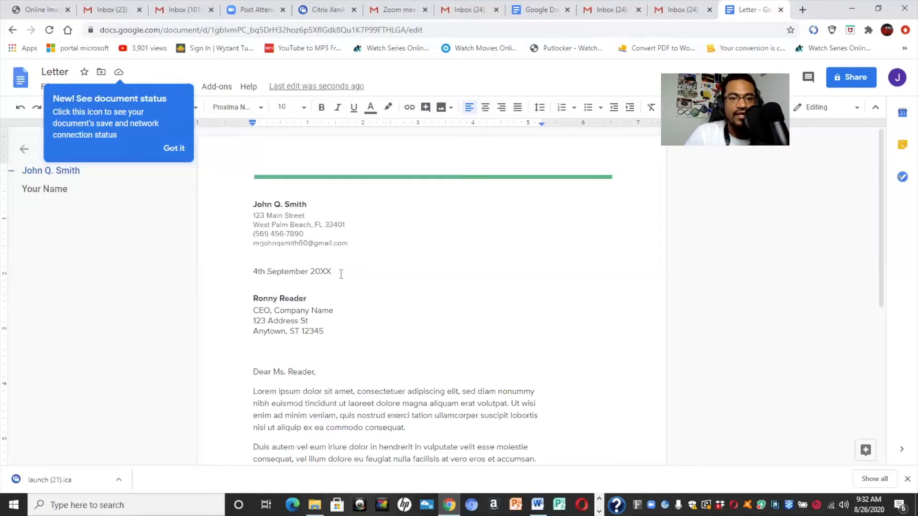
Step: Replace the placeholder date with 08/26/2020
key("Backspace")
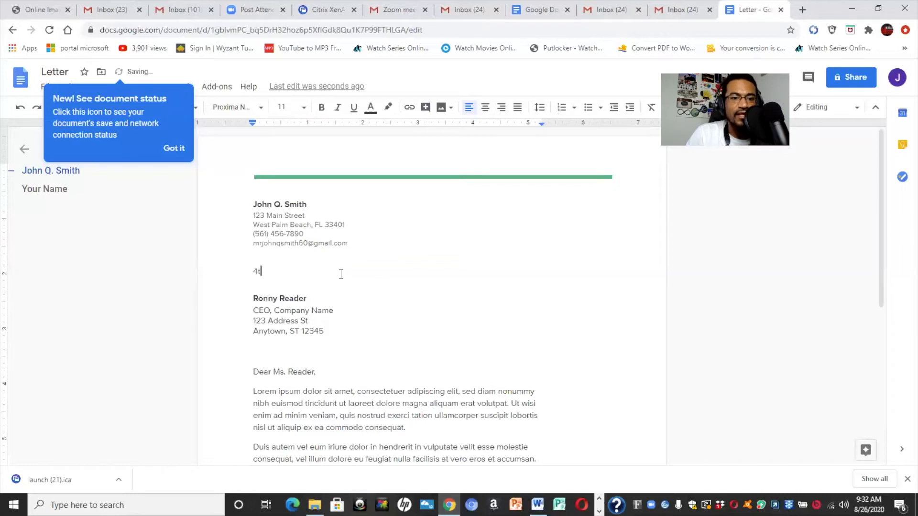
key("Backspace")
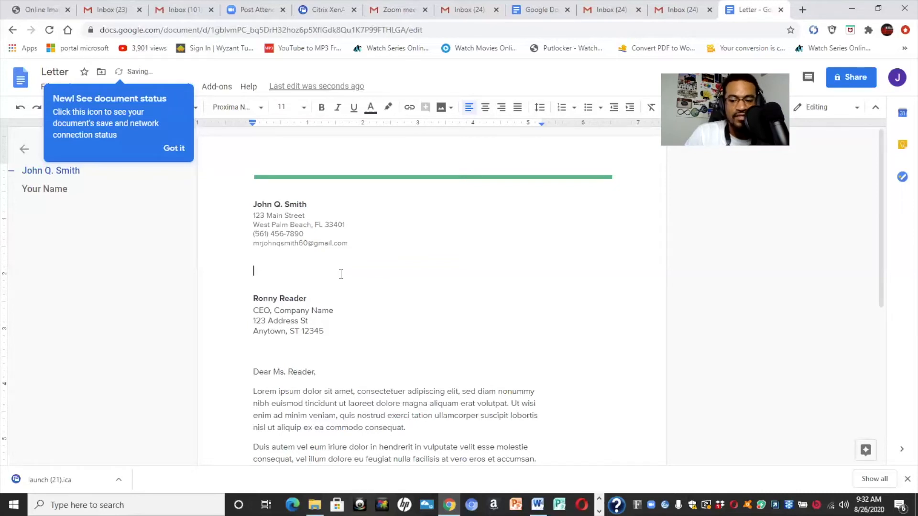
type("08/26/")
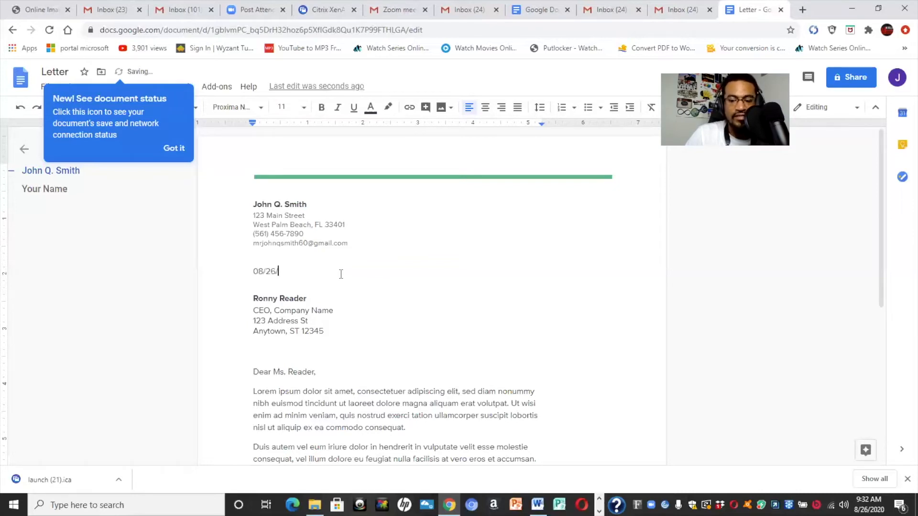
type("2020")
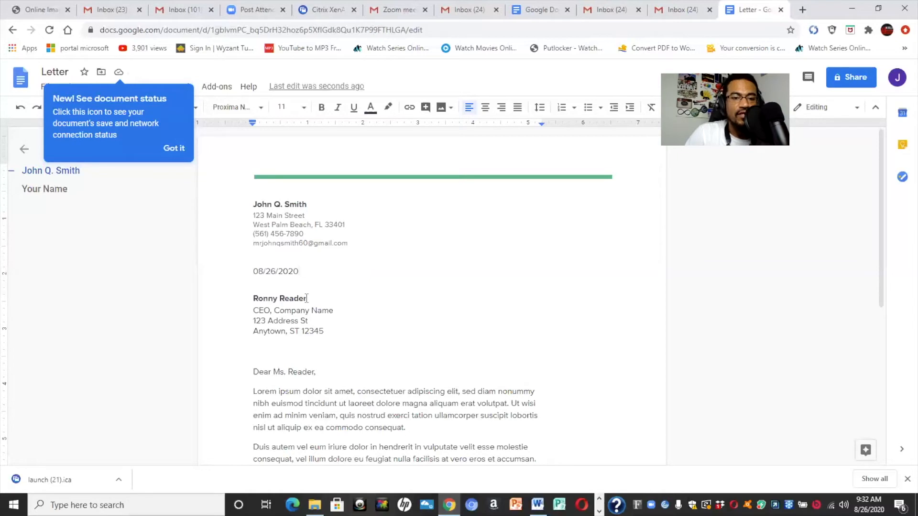
left_click(300, 271)
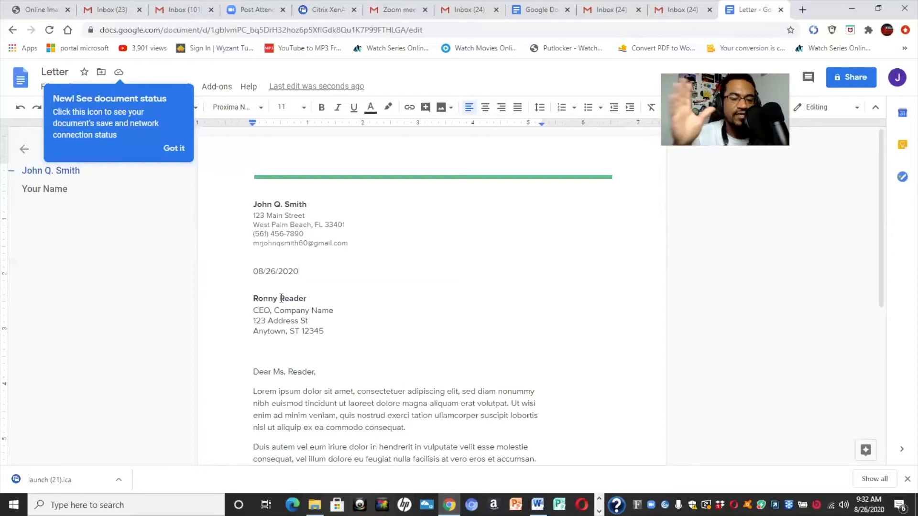
left_click(298, 271)
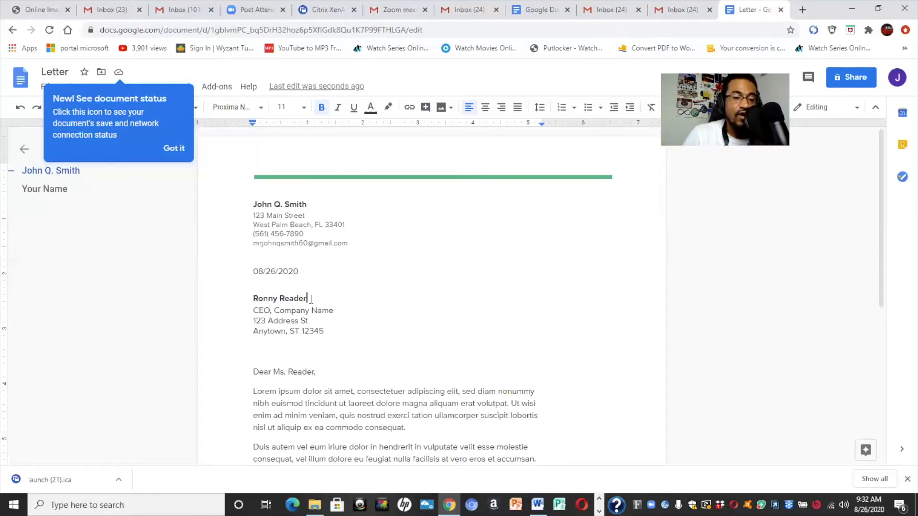
Step: Replace the recipient name Ronny Reader with Hiring Manager
key("Backspace")
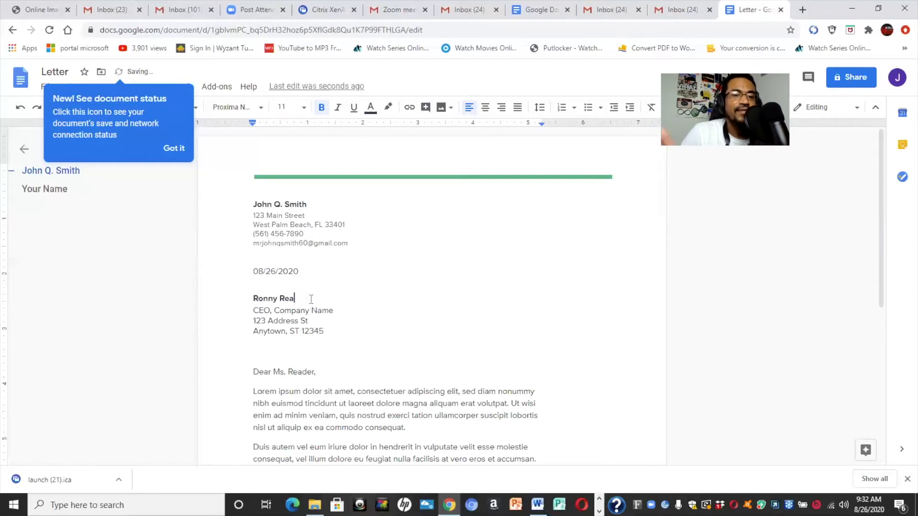
key("backspace")
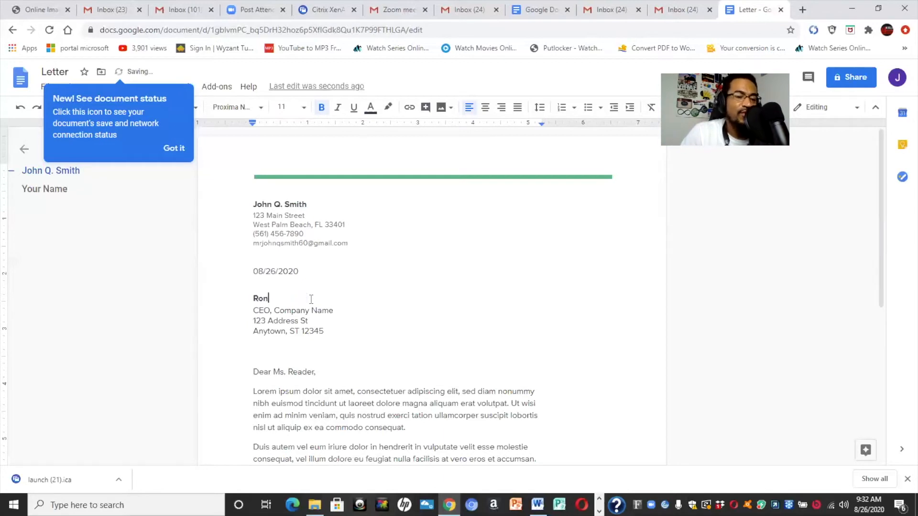
key("Backspace")
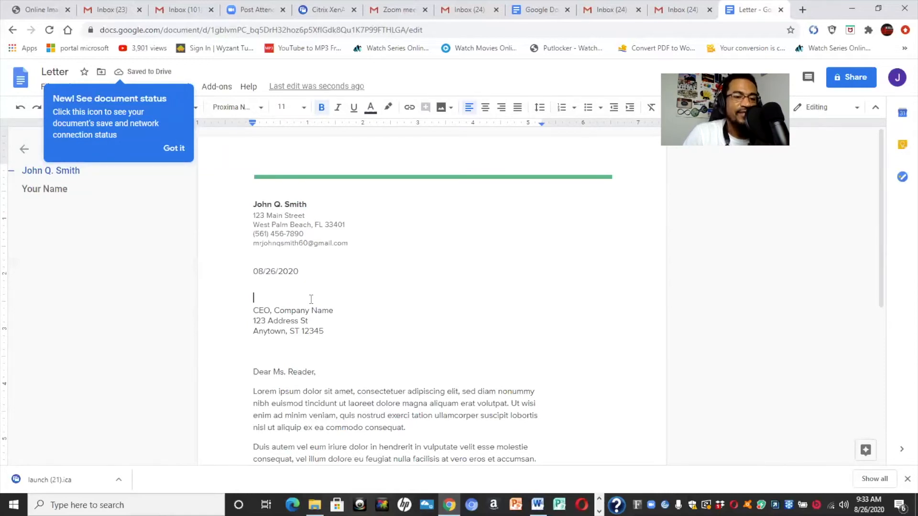
type("Hiring")
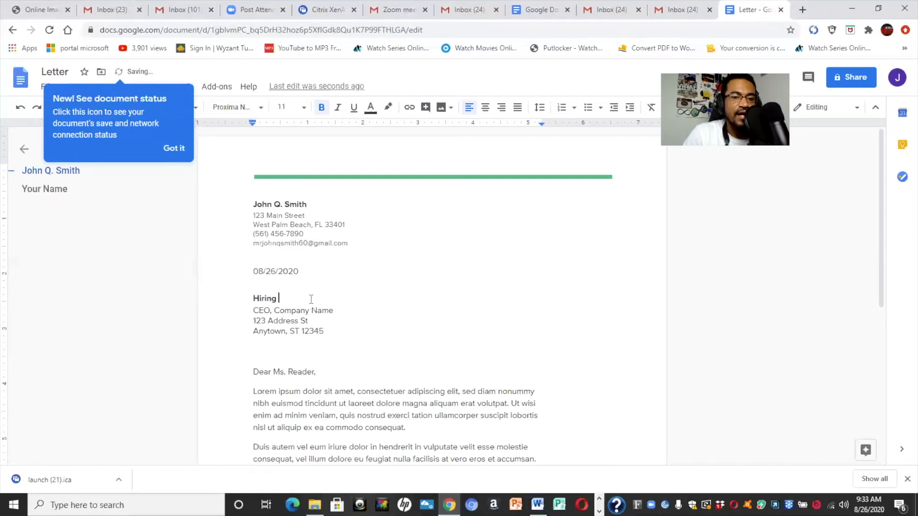
type("Manager")
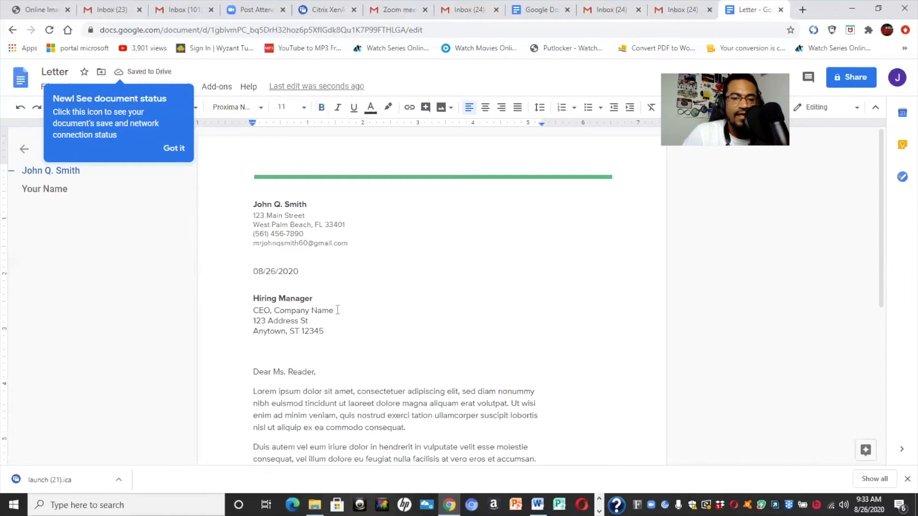
Step: Replace the CEO, Company Name line with Human Resources
key("Backspace")
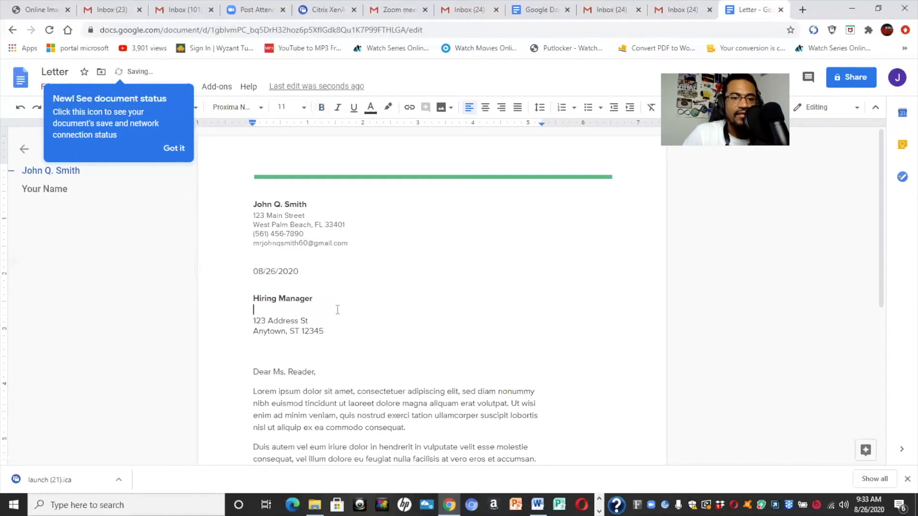
type("Human")
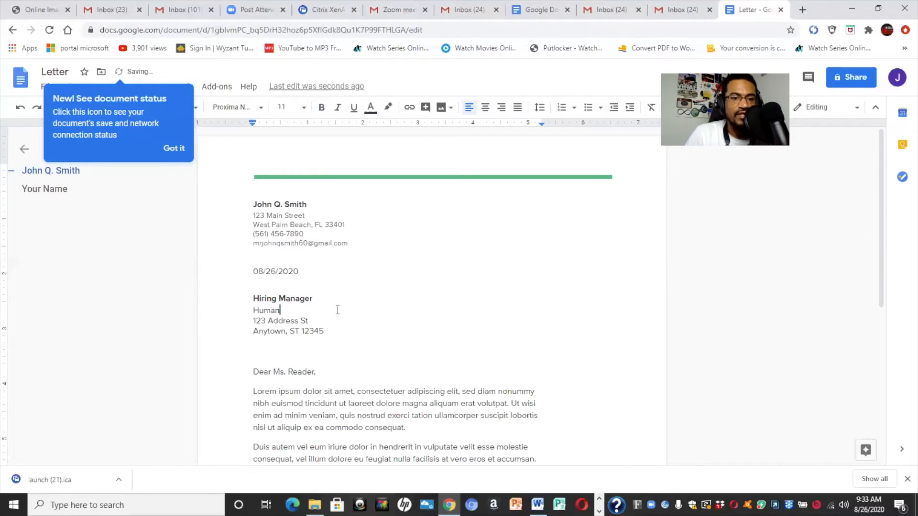
type("Resource")
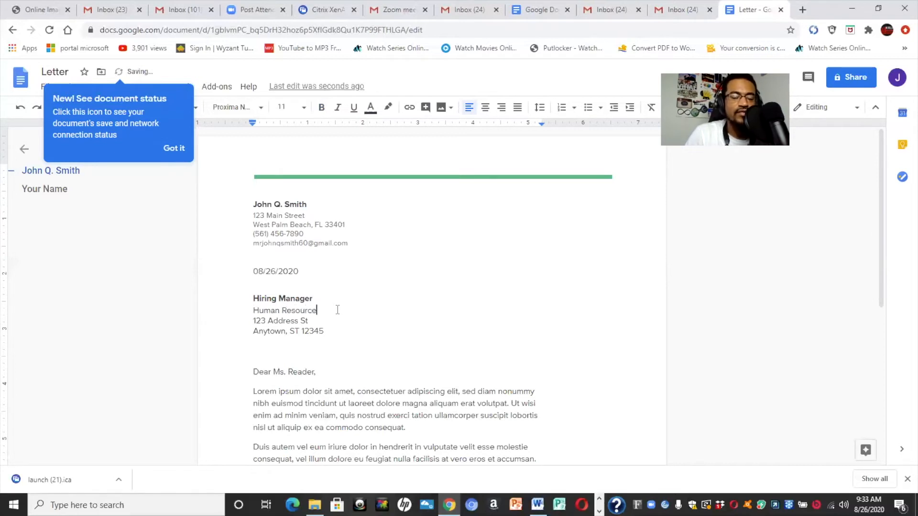
type("s")
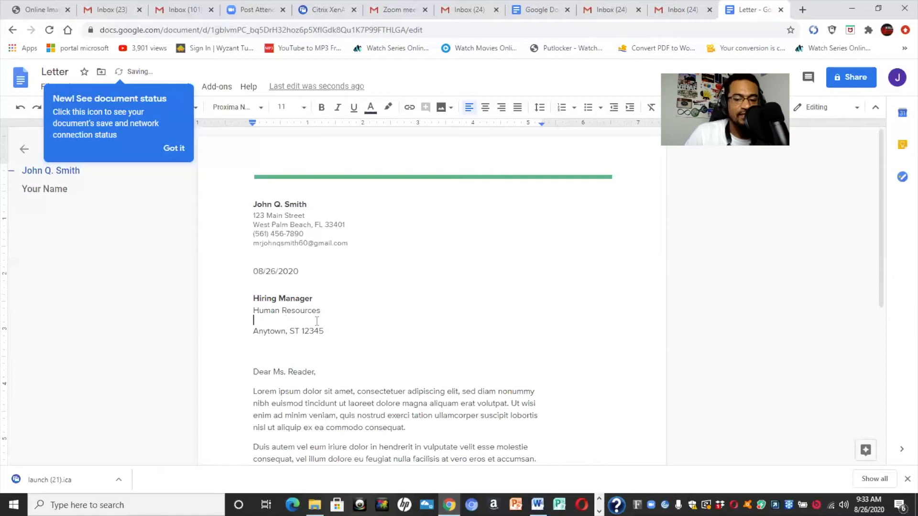
type("411")
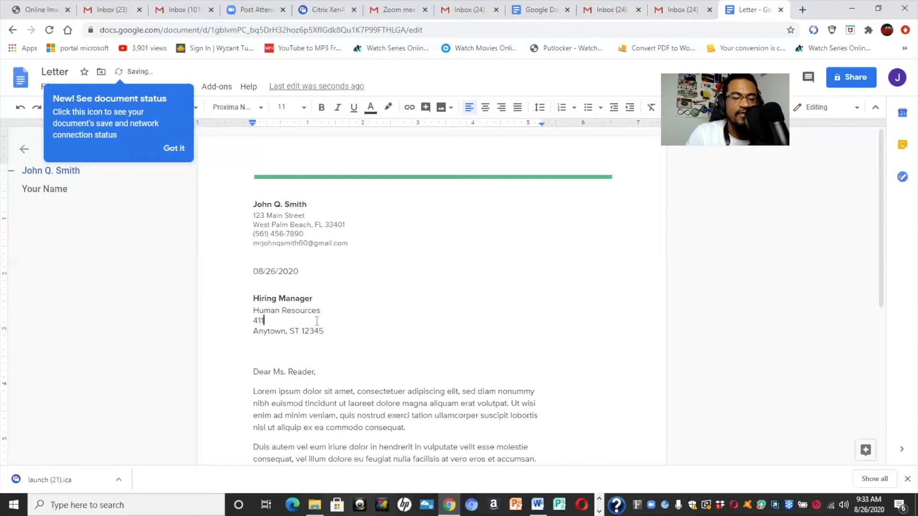
type("Clemat")
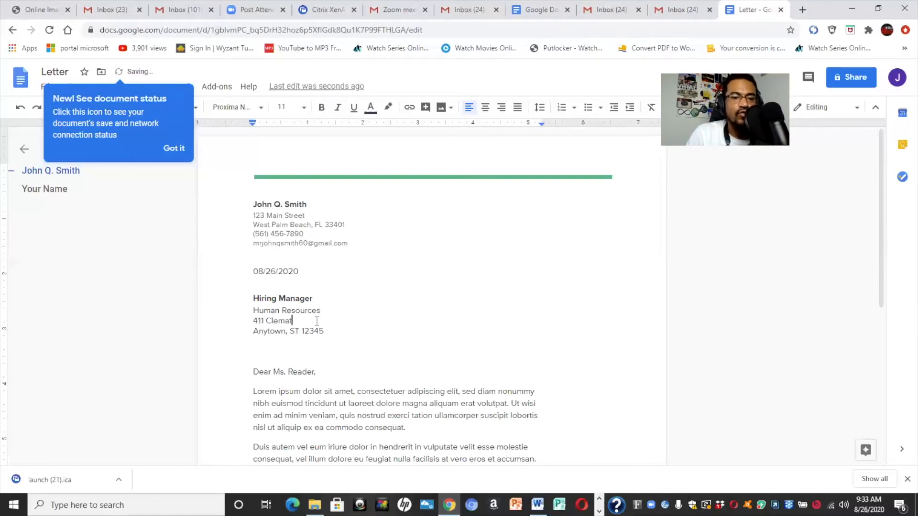
type("tis St")
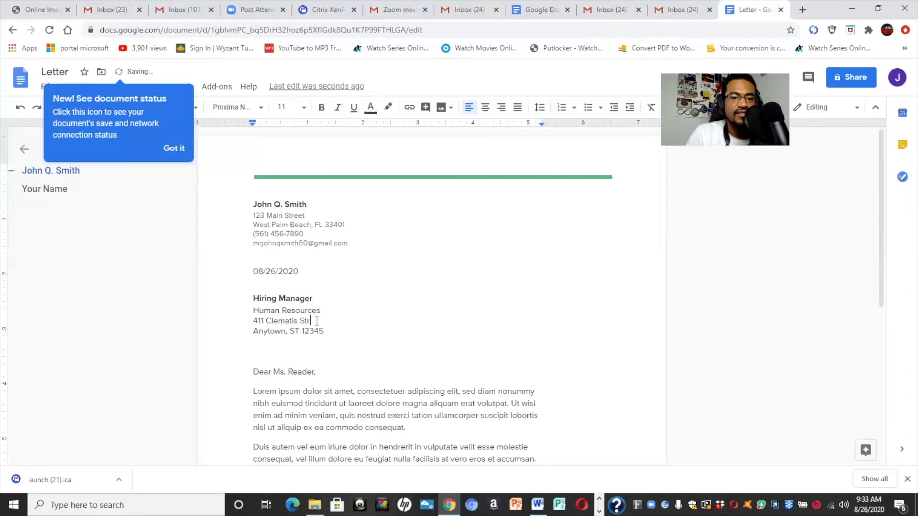
type("reet")
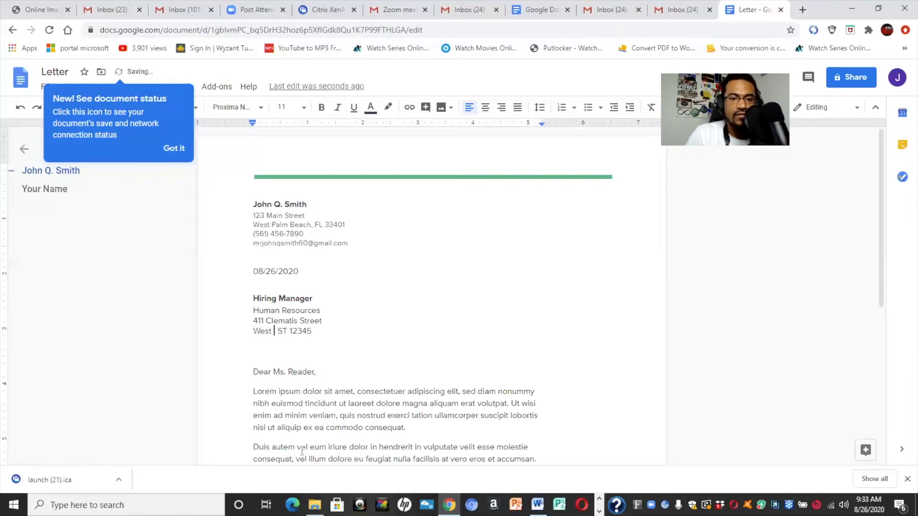
Step: Set the recipient city line to West Palm Beach, FL 33401 and put the greeting on its own line
type("Palm Beach, FLDear Ms. Reader,")
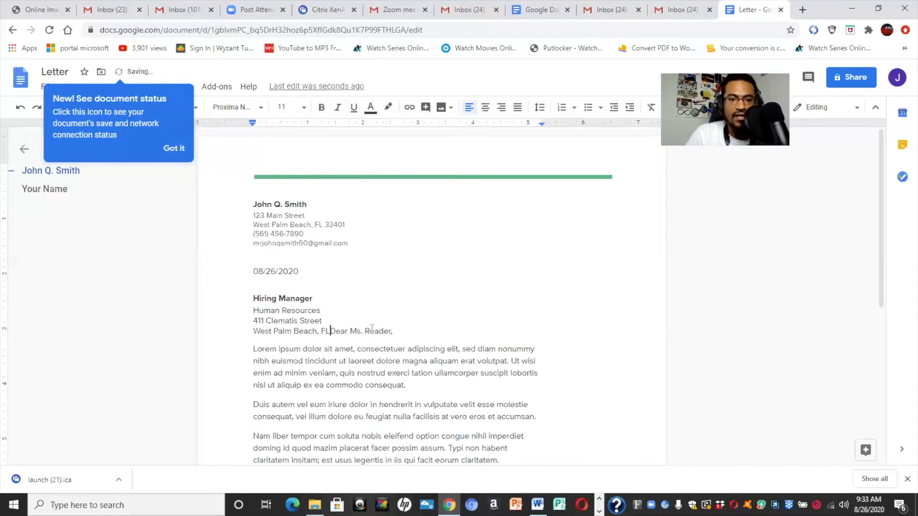
type("334")
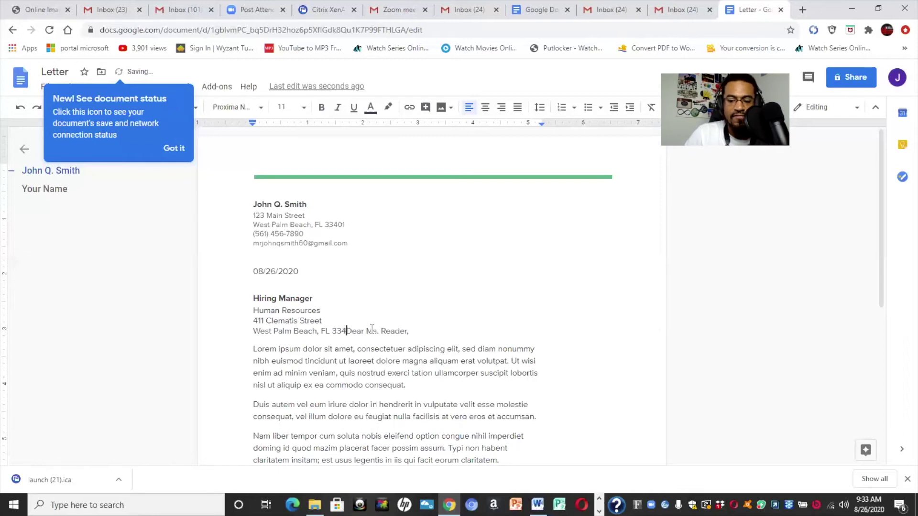
key("Enter")
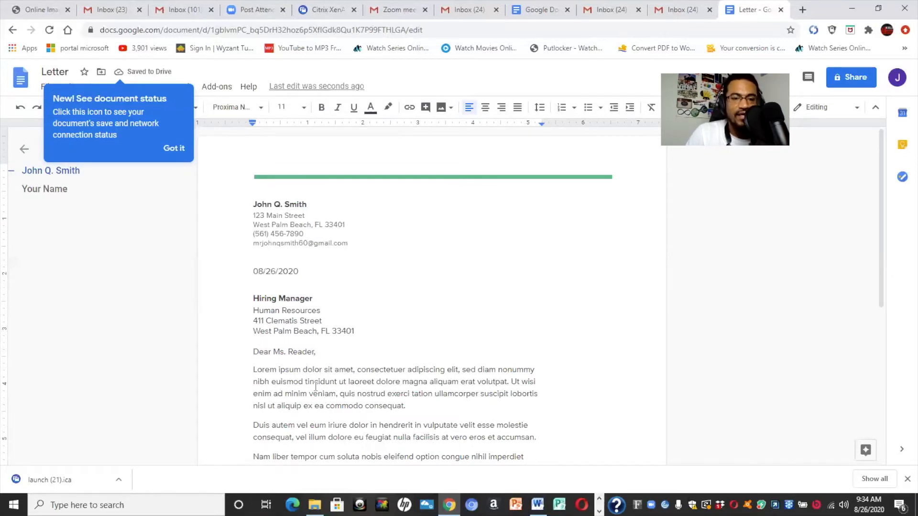
Step: Change the greeting from 'Dear Ms. Reader,' to 'Dear Hiring Manager,'
key("Backspace")
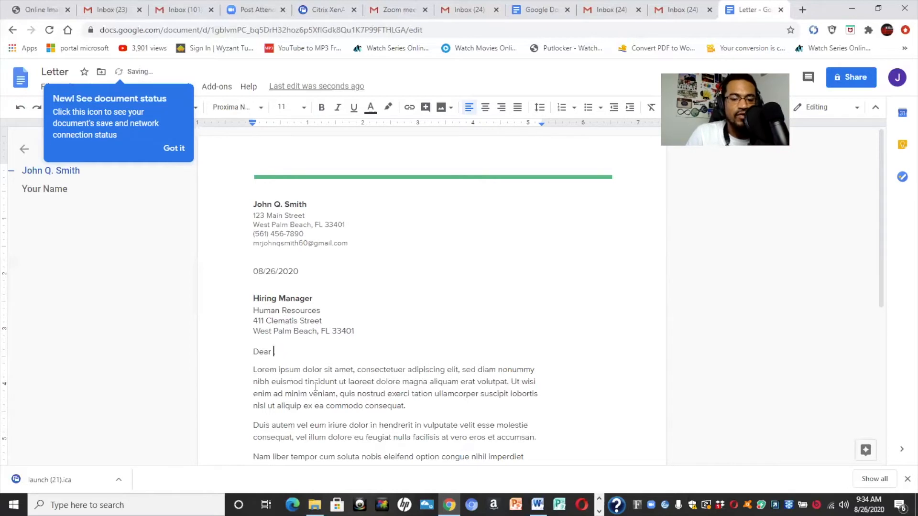
type(",")
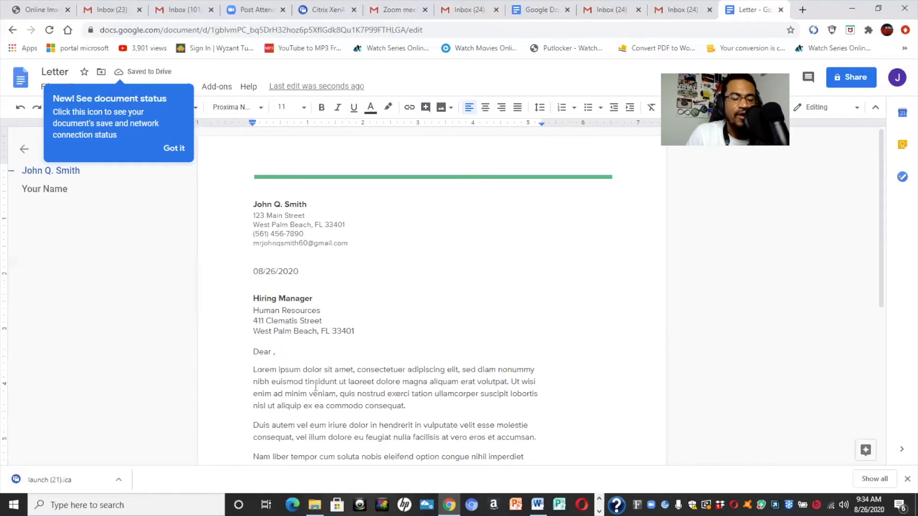
type("Hirin")
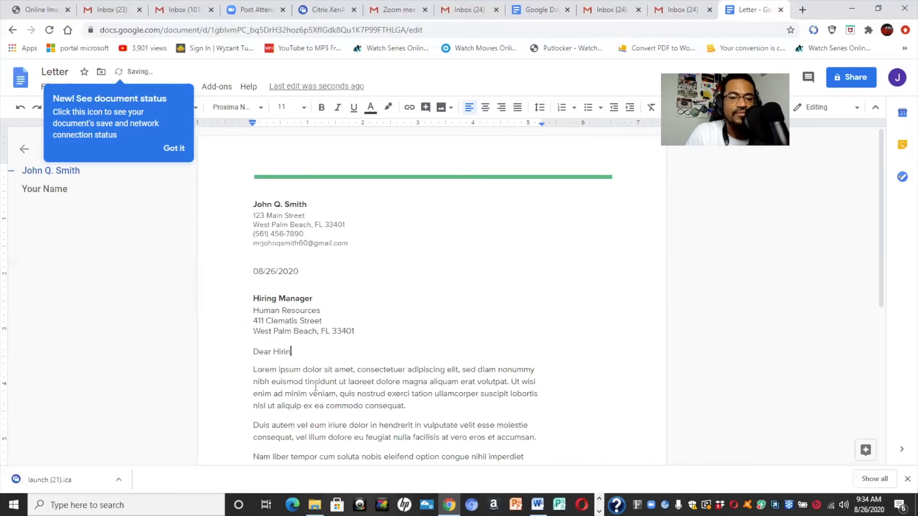
type("g")
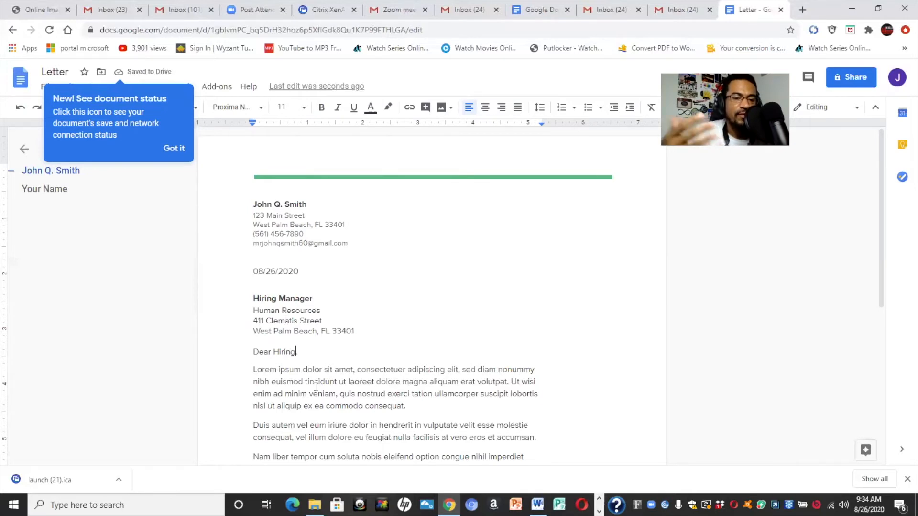
type("Manager")
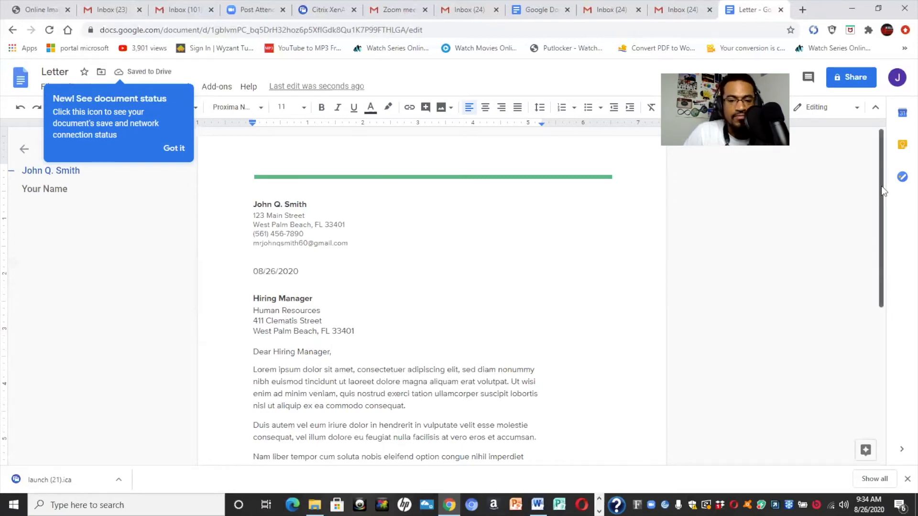
Step: Delete the three placeholder Lorem ipsum body paragraphs
scroll("down", 3)
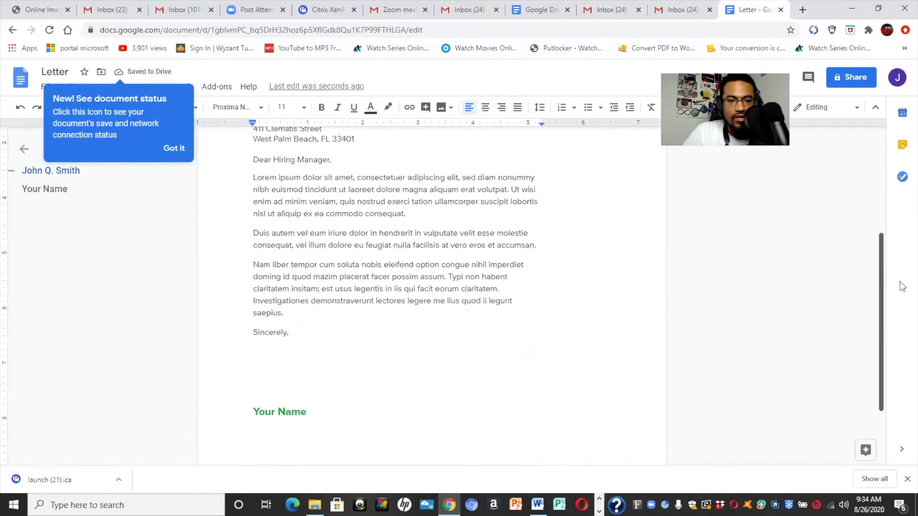
scroll("up", 3)
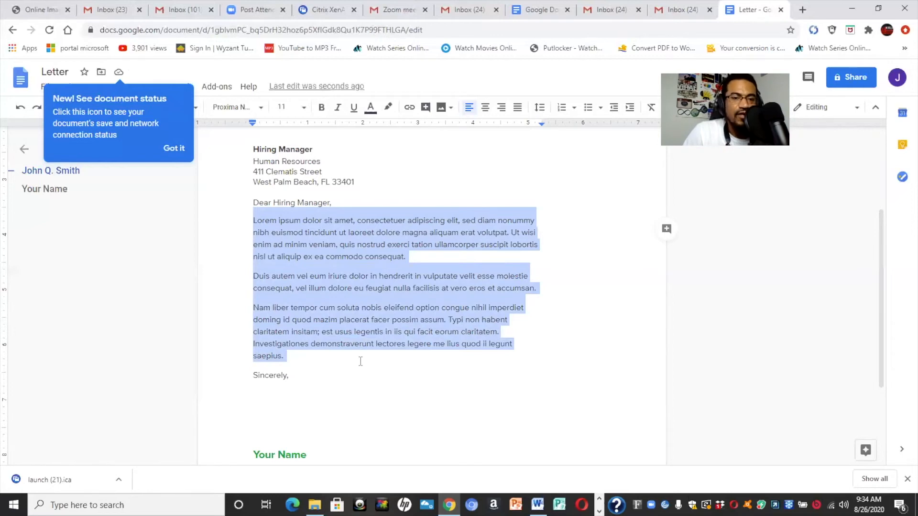
key("Delete")
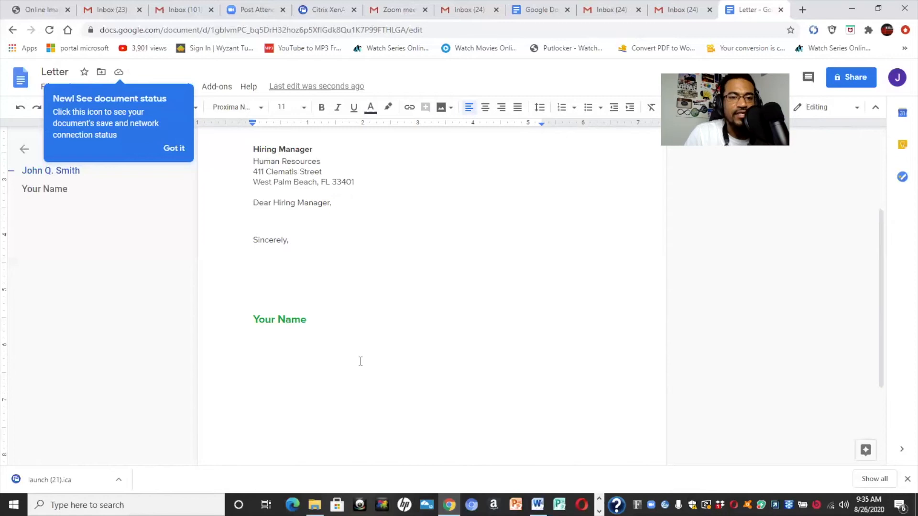
Step: Write the body opening 'My name is John Q. Smith and I am contacting you in regards to the vacancy'
type("My ns")
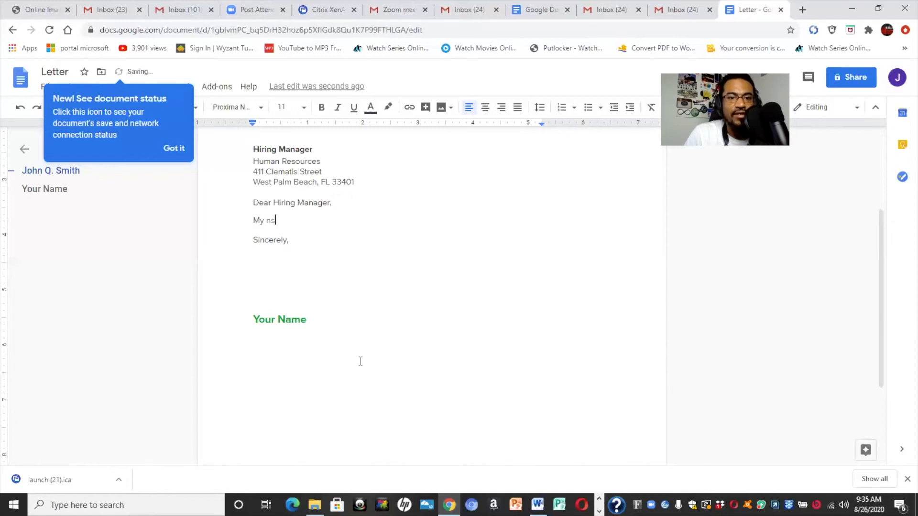
type("ame is")
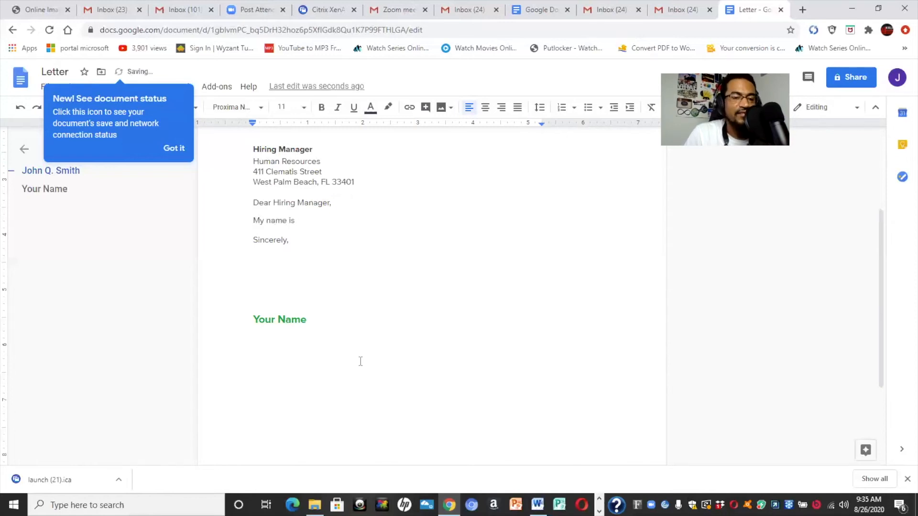
type("John Q, Smit")
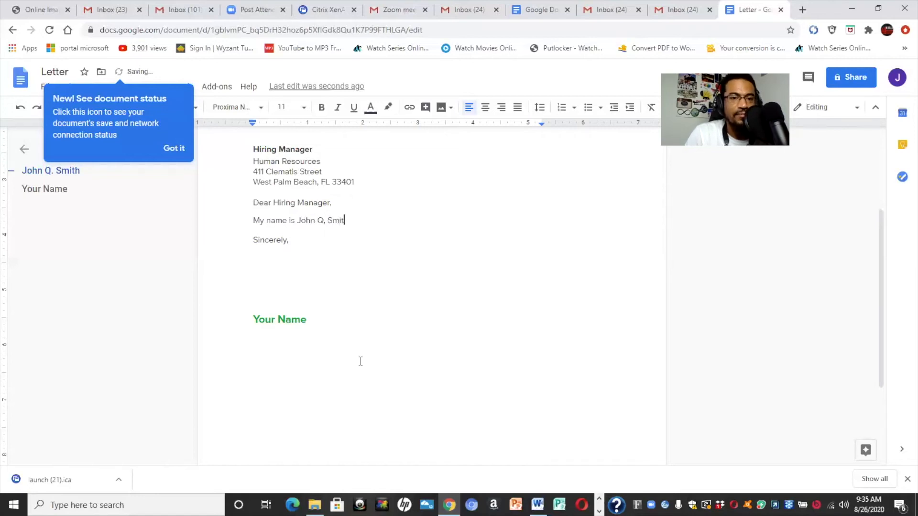
key("backspace")
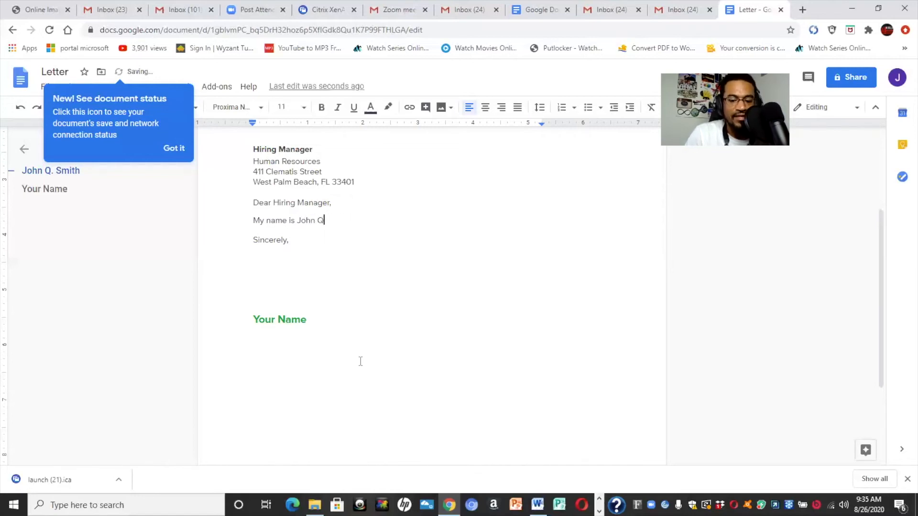
type(". Smith and")
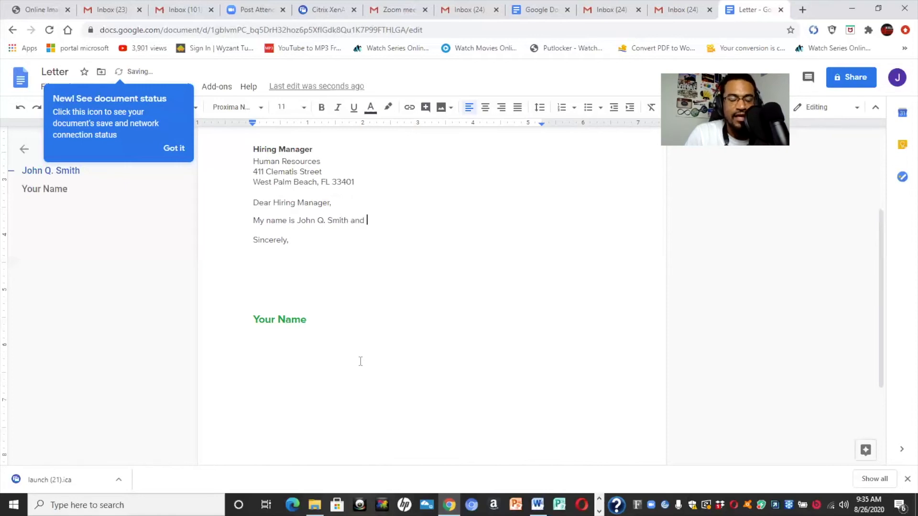
type("I am contact")
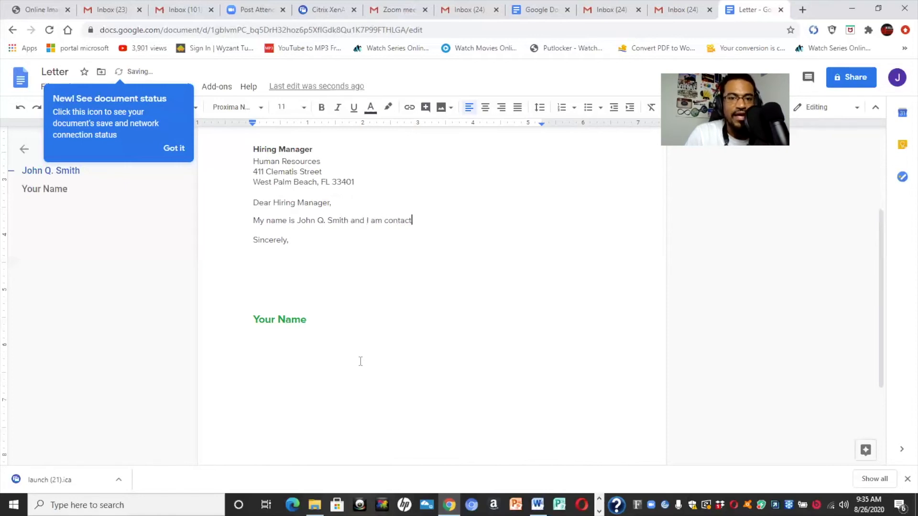
type("ing you in")
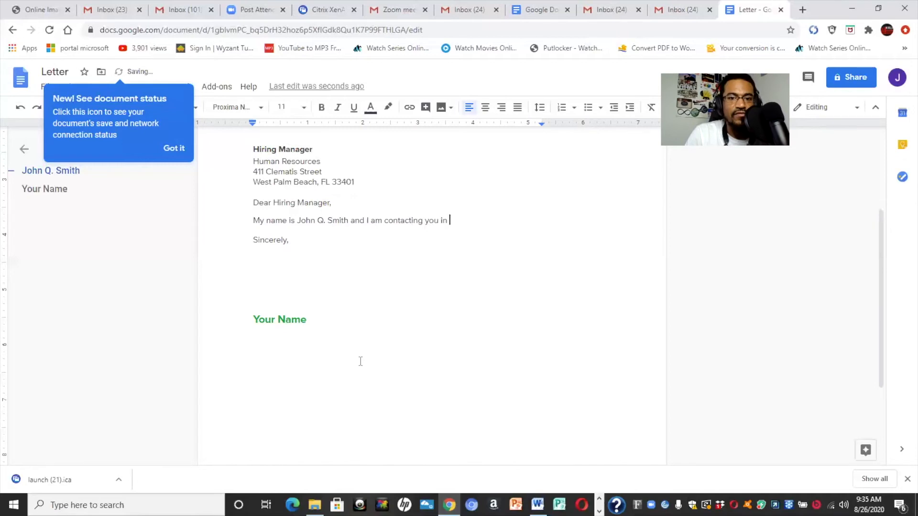
type("regards to")
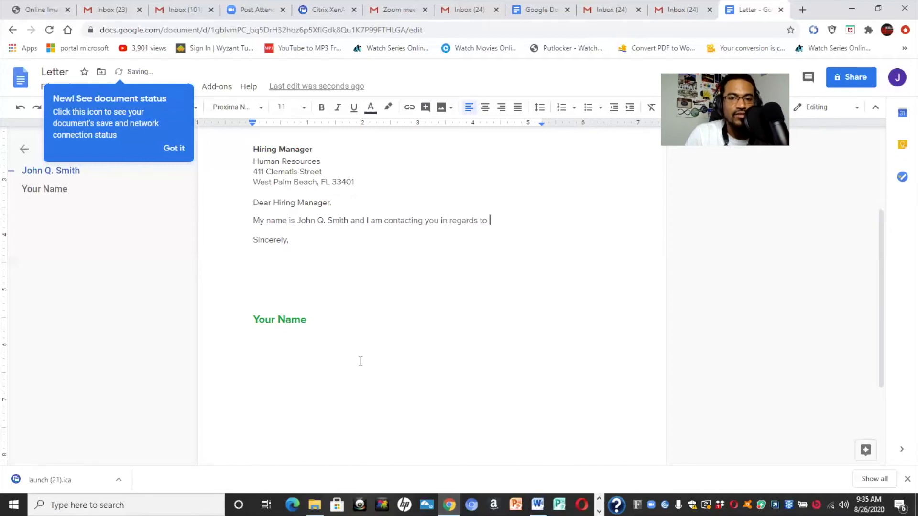
type("the")
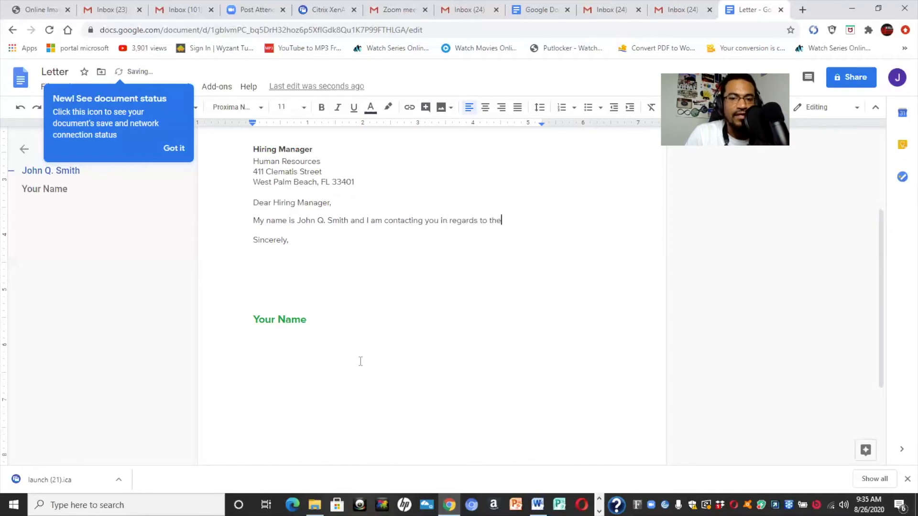
type("vac")
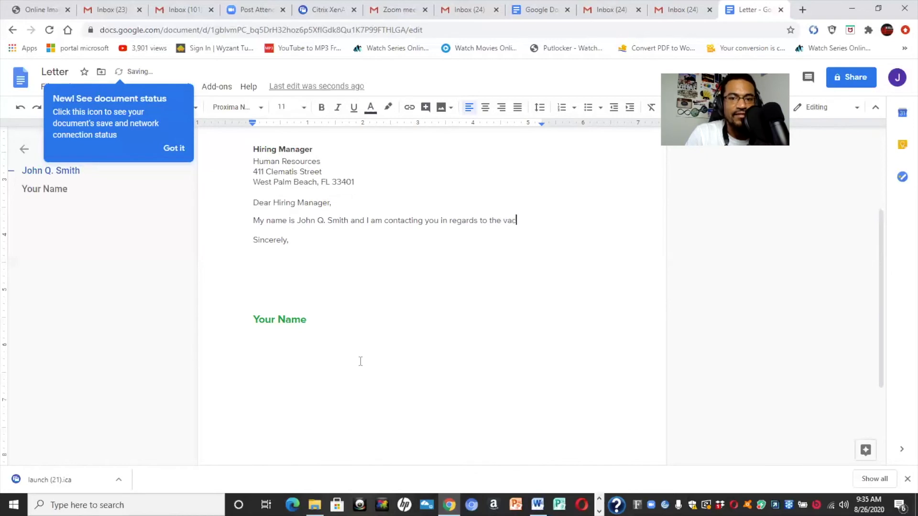
type("ncy")
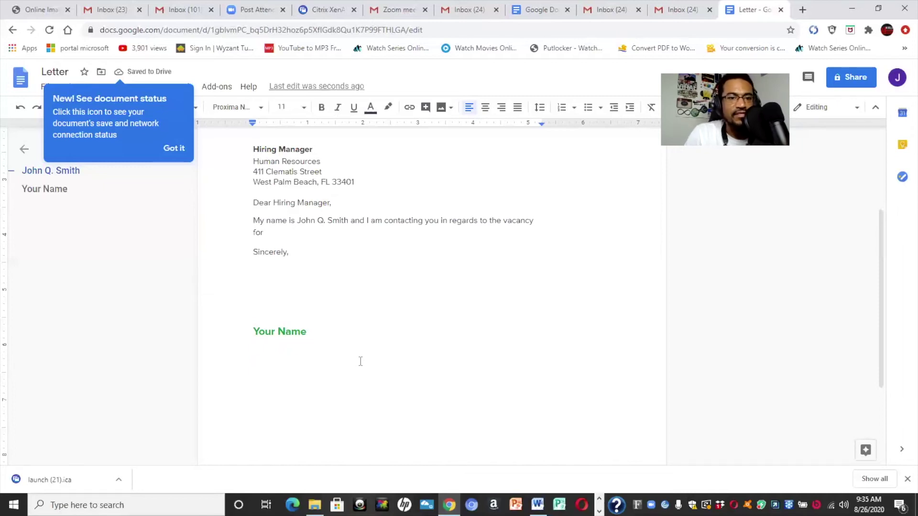
Step: Finish the sentence with 'the position of "Librarian" that is listed on your website.'
type("the position")
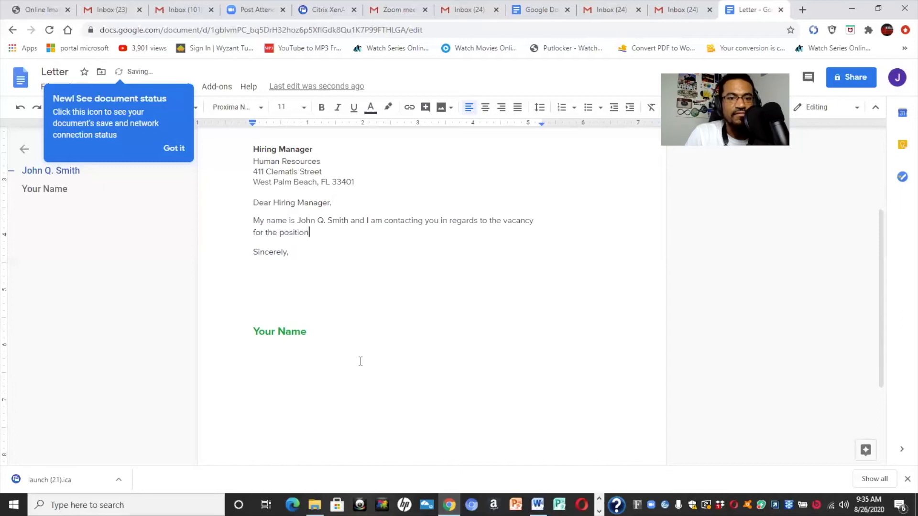
type("of \"")
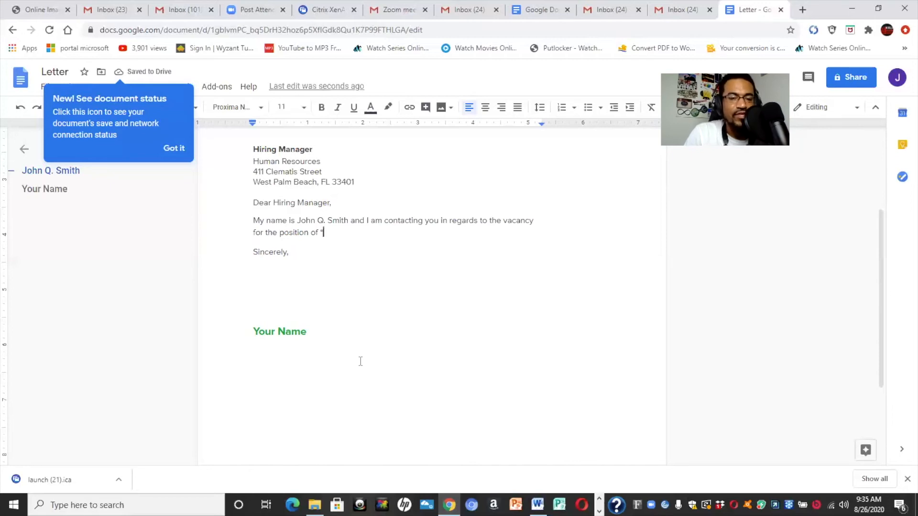
type("\"L")
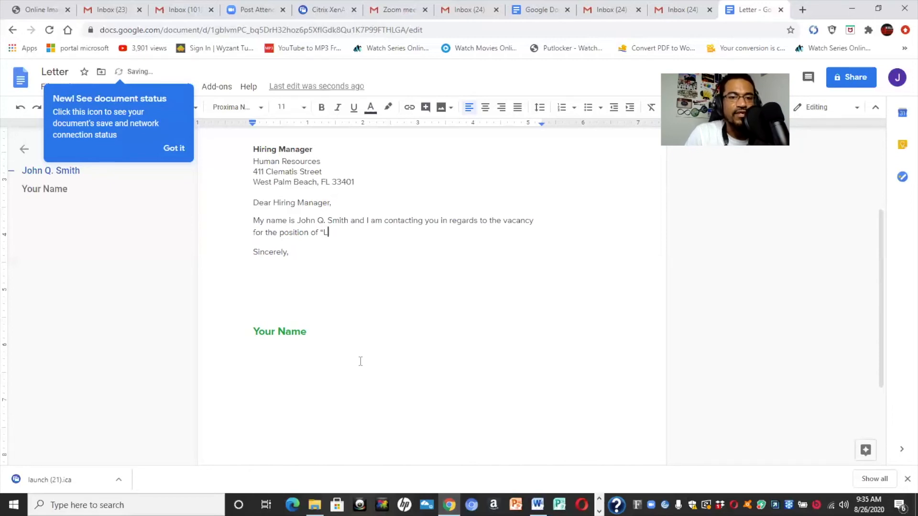
type("ibrari")
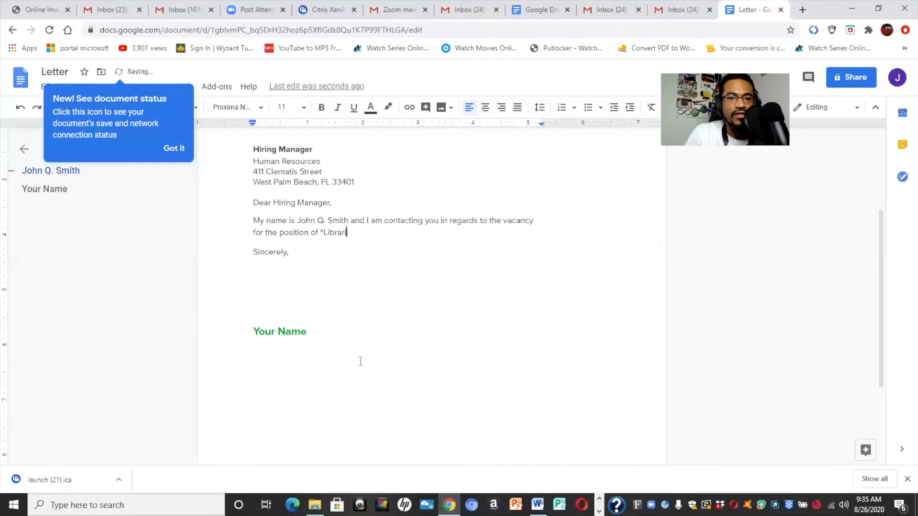
type("an\"")
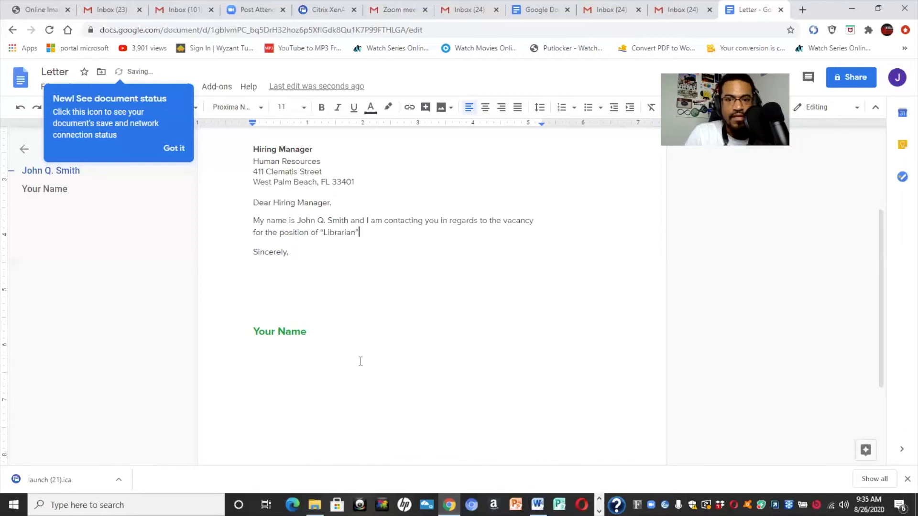
type("that is")
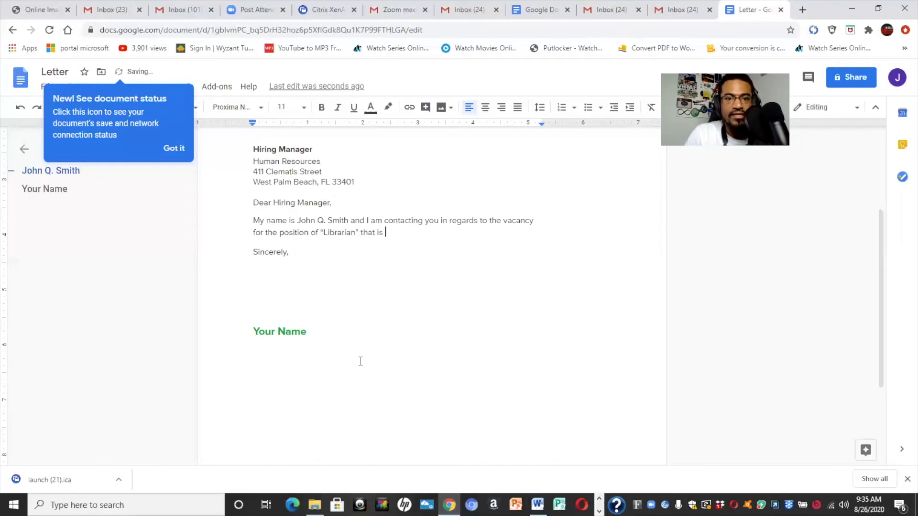
type("listed on your w")
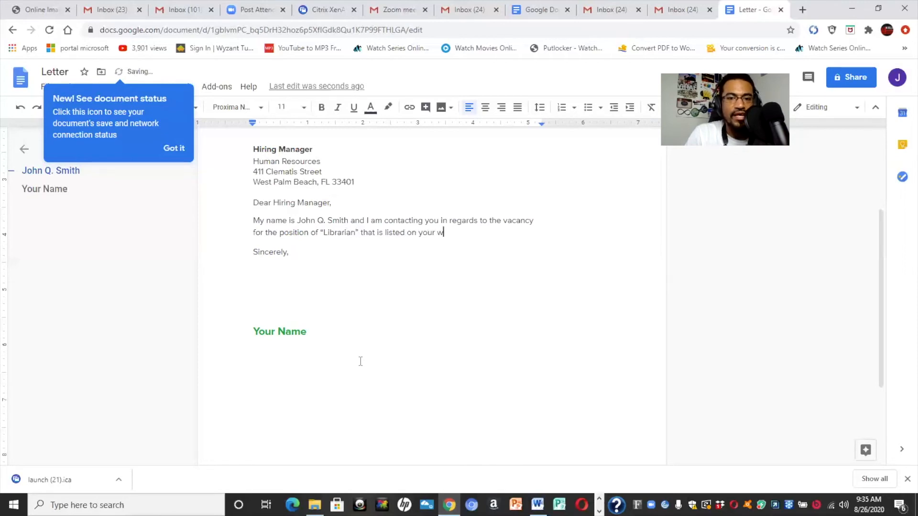
type("ebsite")
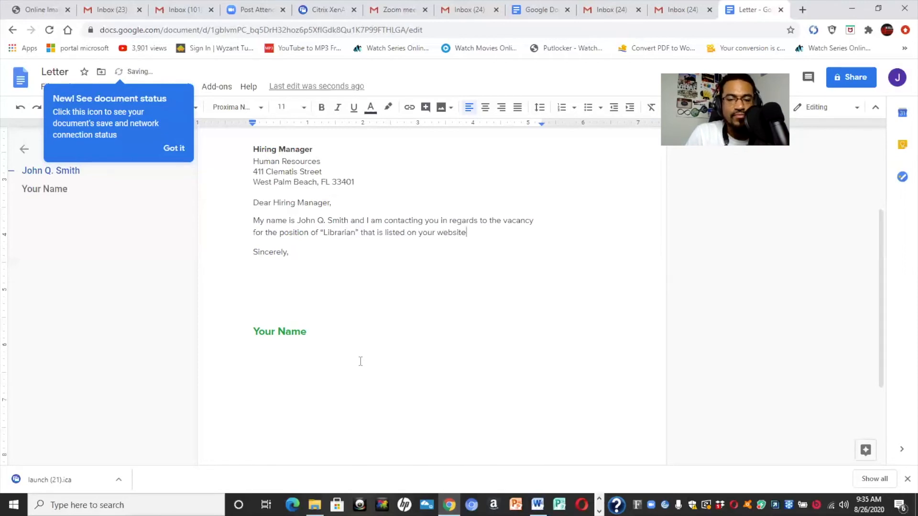
type(".")
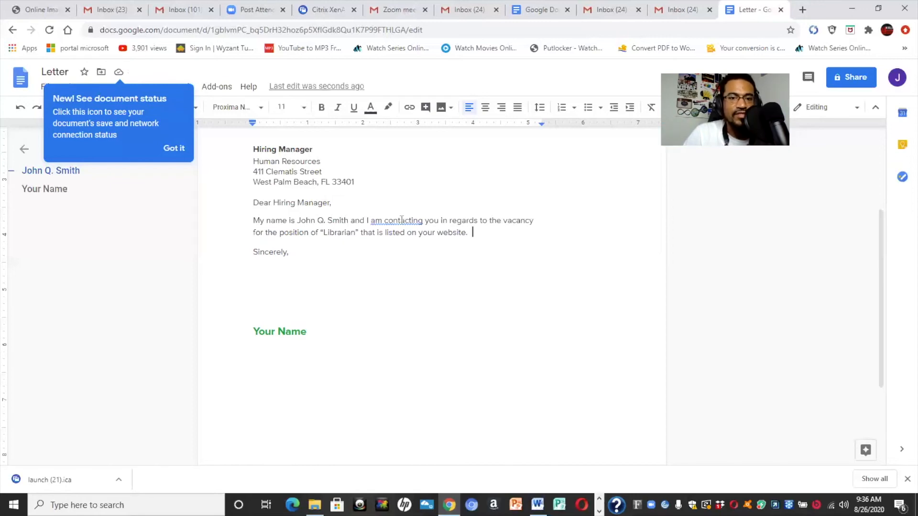
Step: Dismiss the grammar flag on 'am contacting' so the opening sentence stays as written
right_click(396, 221)
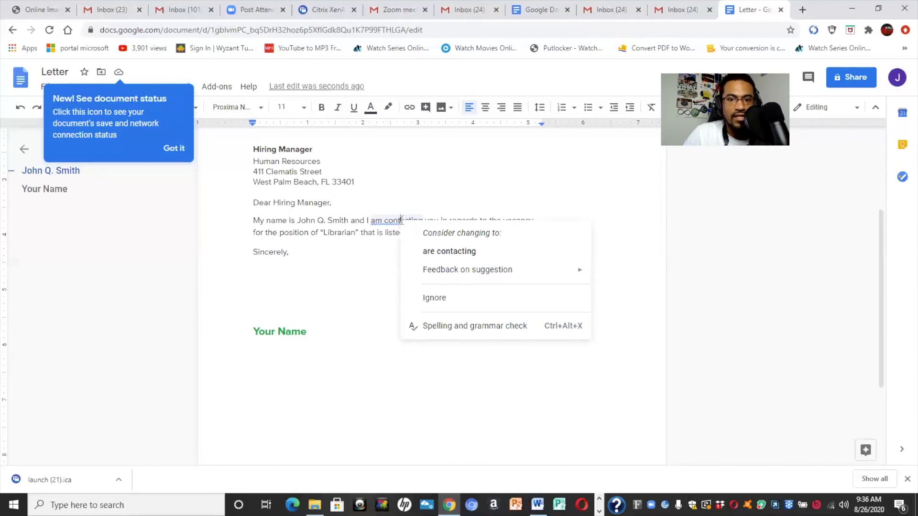
mouse_move(435, 298)
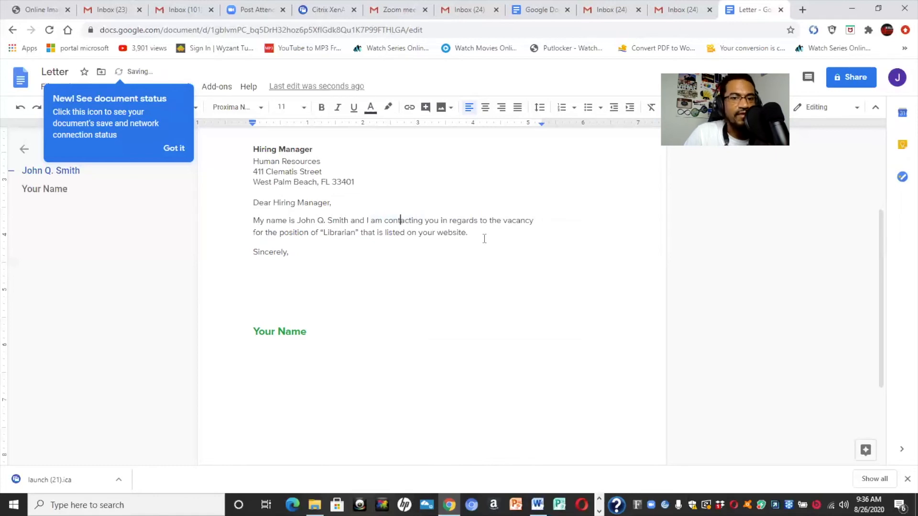
mouse_move(491, 231)
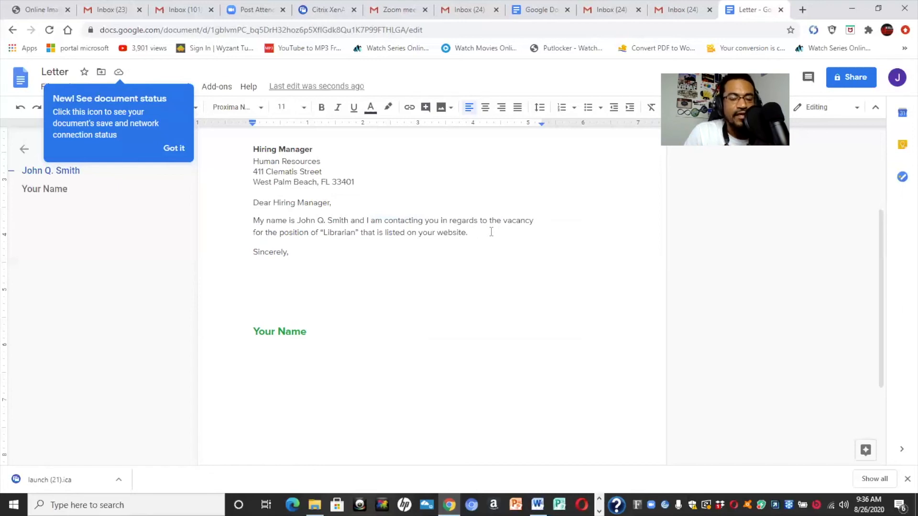
Step: Write that I have five years of similar experience in education, replacing the word 'transferable'
type("I have")
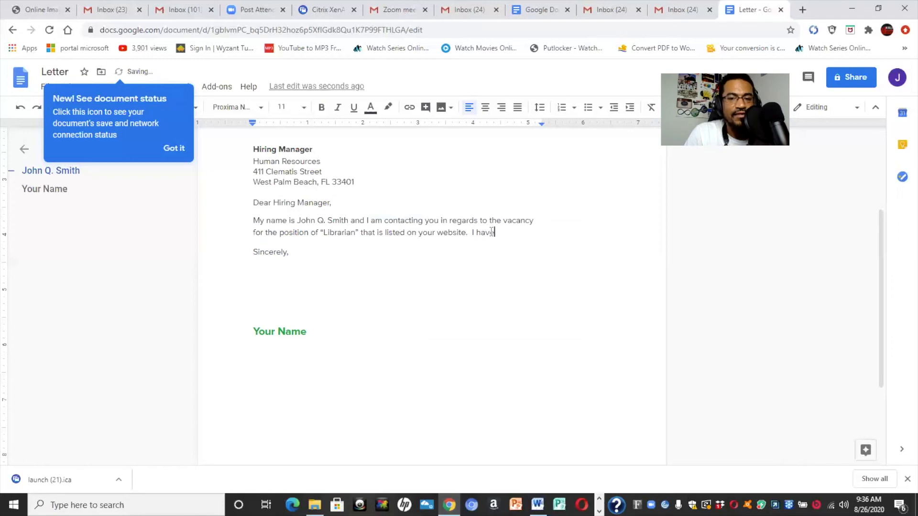
type("five your")
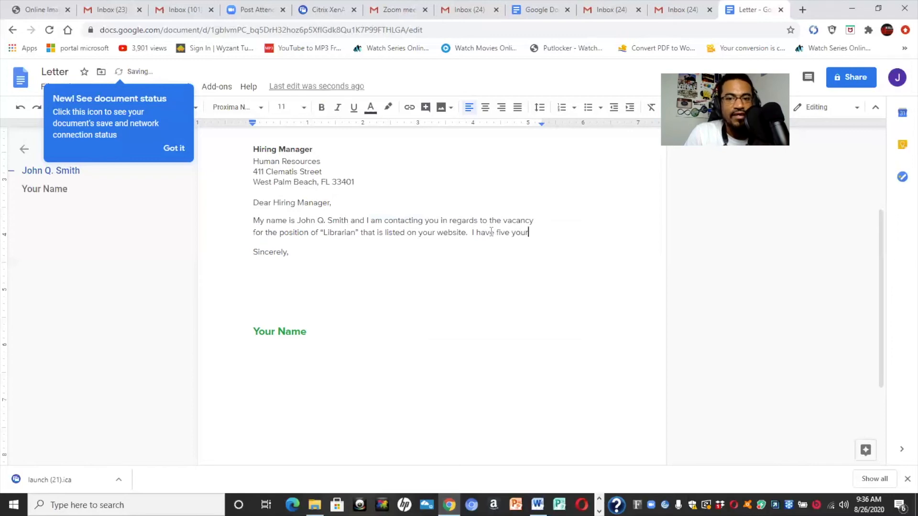
type("years of")
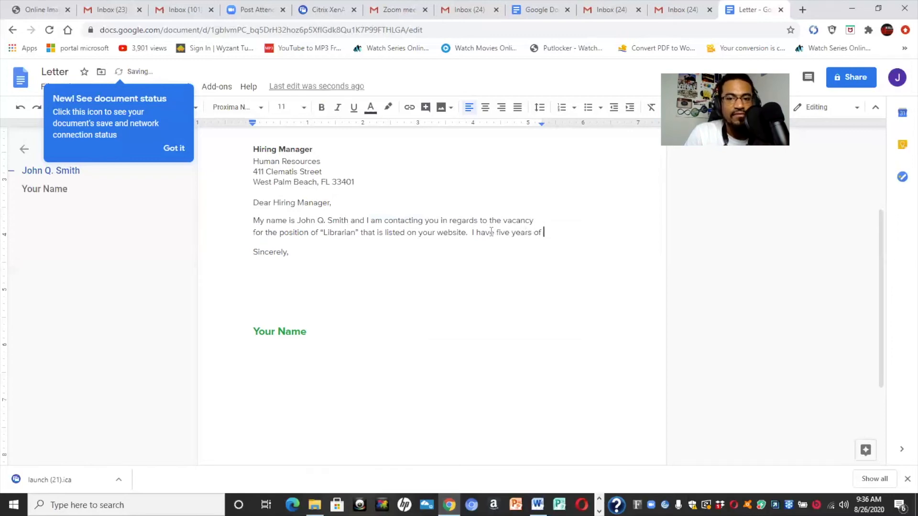
type("transferable")
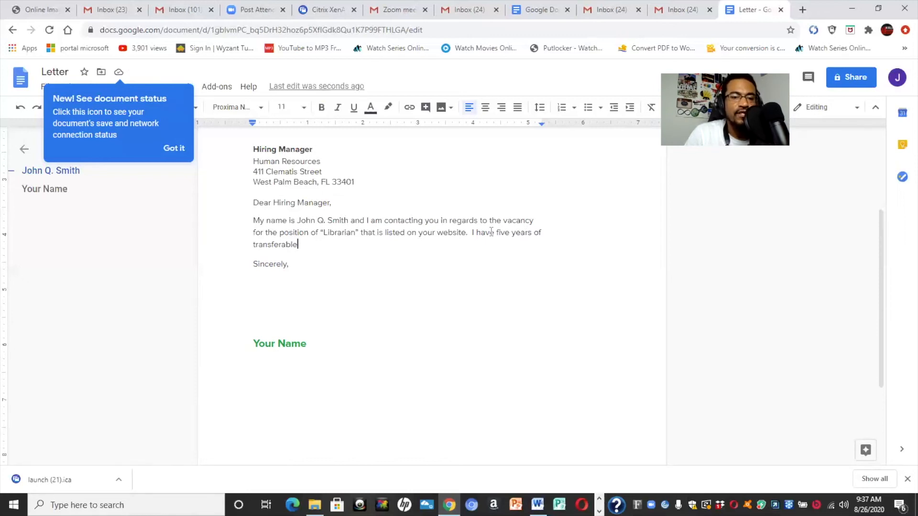
key("Backspace")
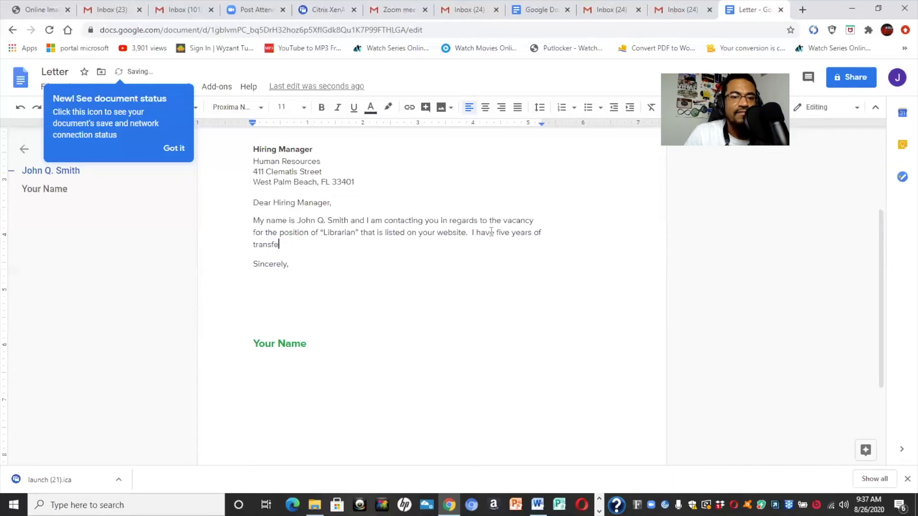
key("Backspace")
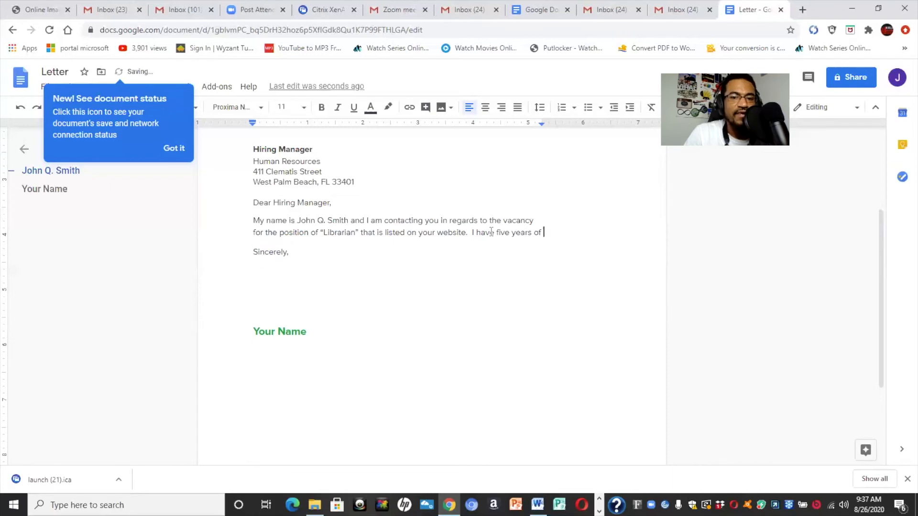
type("similarly")
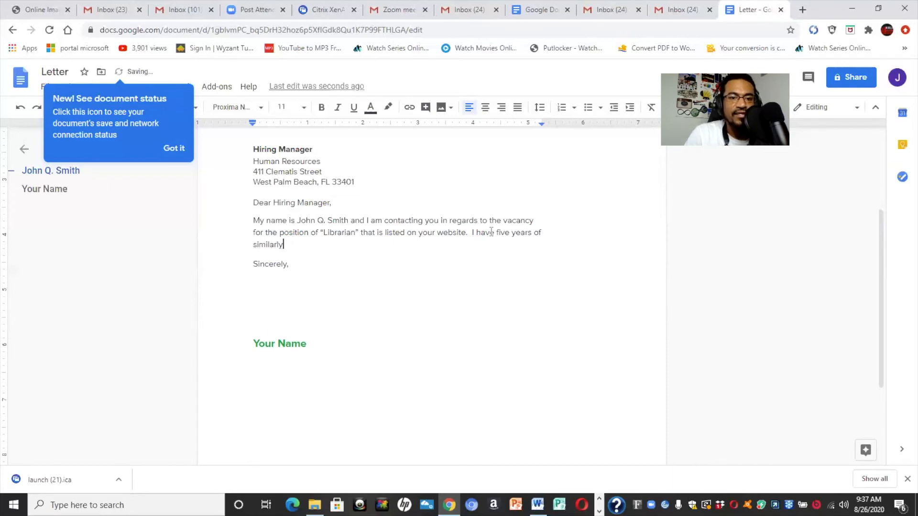
type("experience in edu")
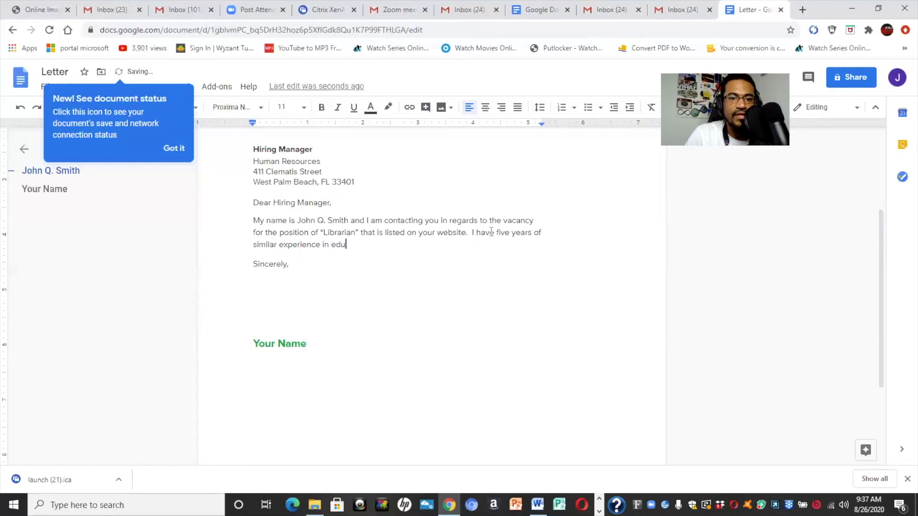
type("cation and")
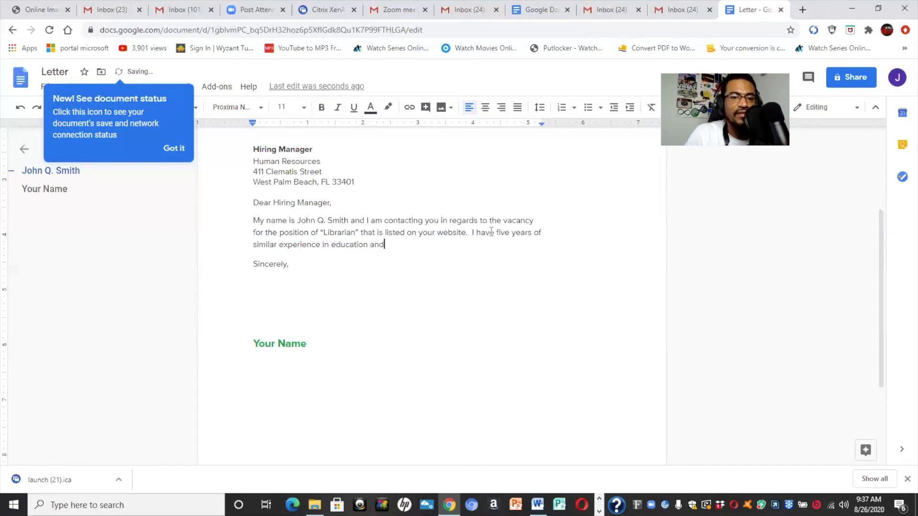
Step: Continue the sentence with the skills I have acquired in my current position
type("the skills")
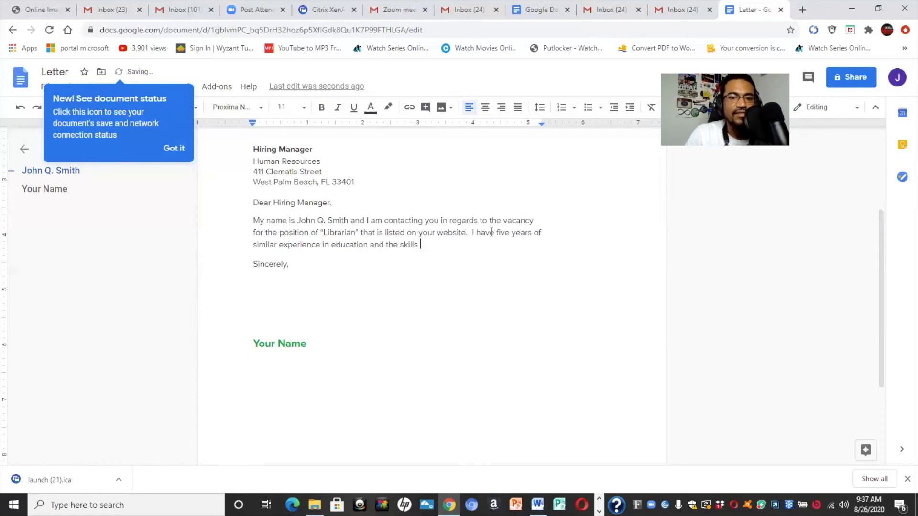
type("I have acqui")
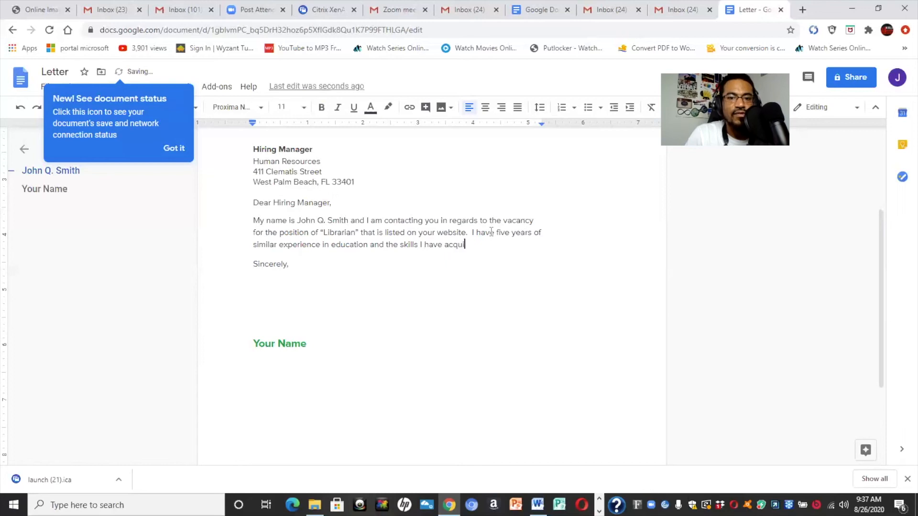
type("red in my c")
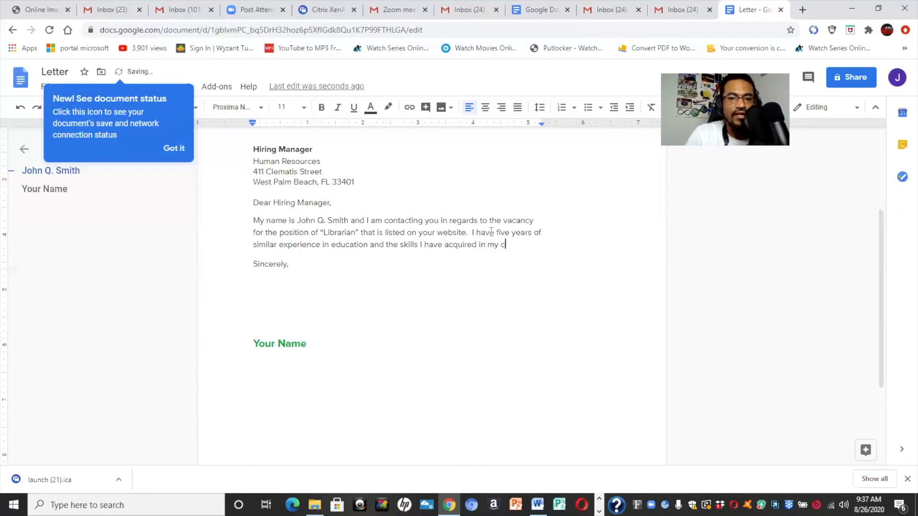
type("current posit")
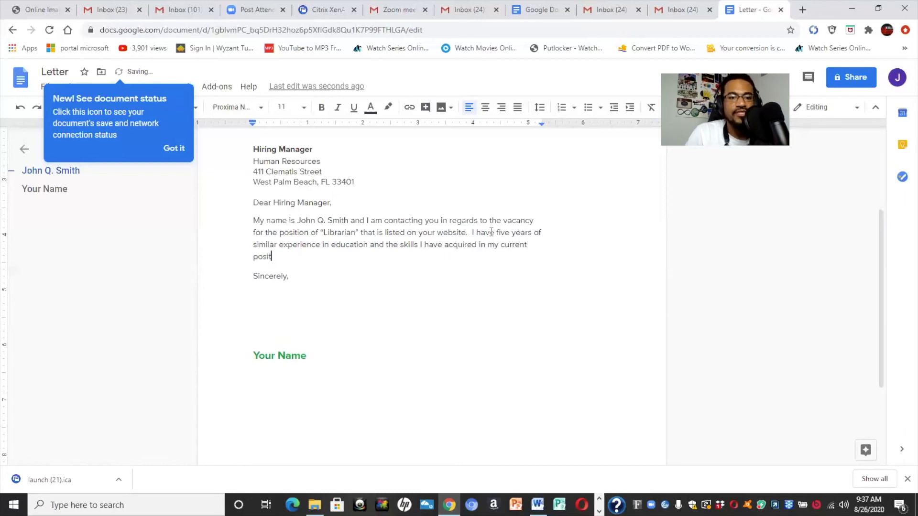
type("ion")
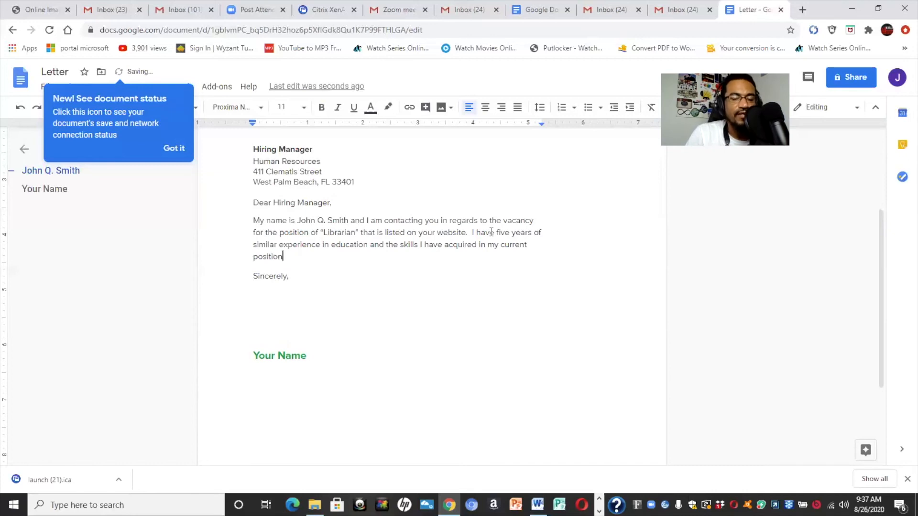
type("would")
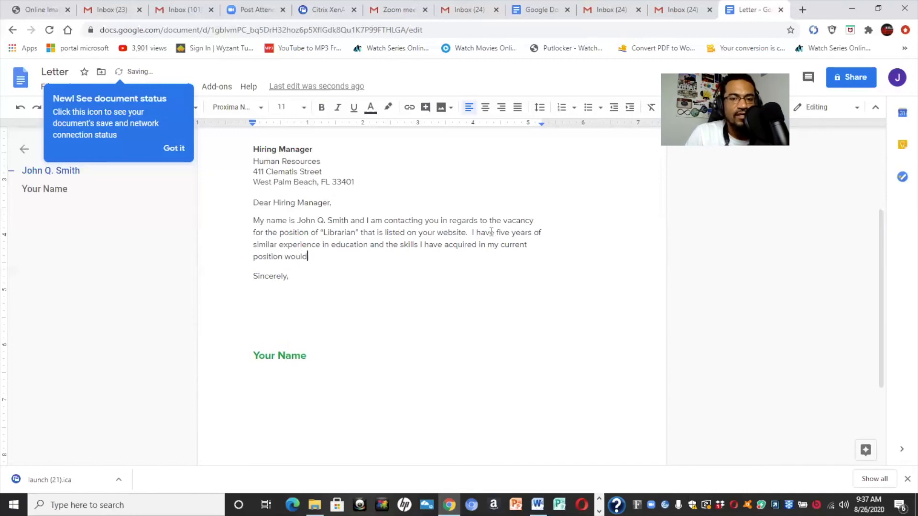
type("are ce")
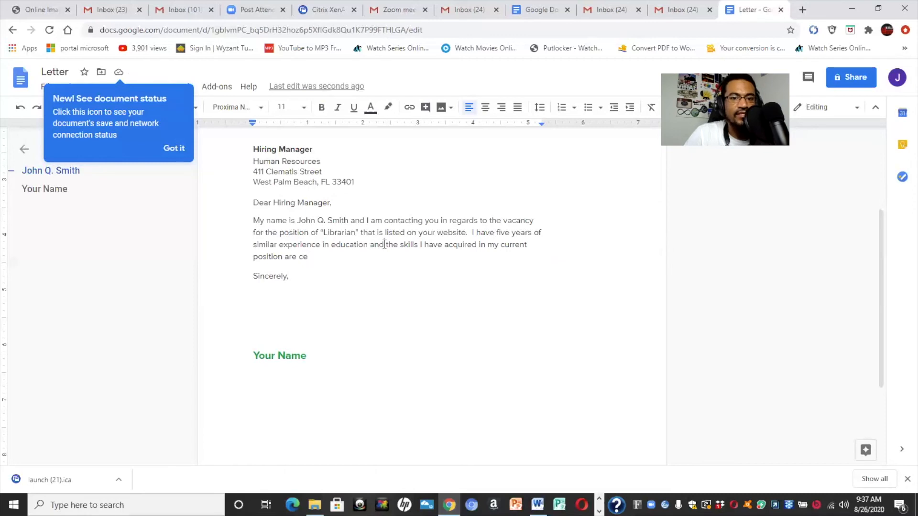
Step: Finish the sentence: I believe the skills would be transferable to this role
type("I believe that")
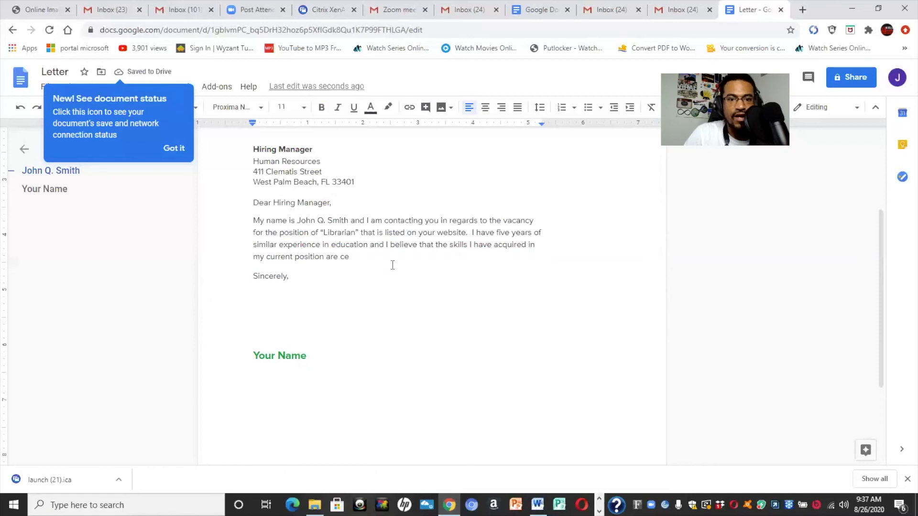
key("Backspace")
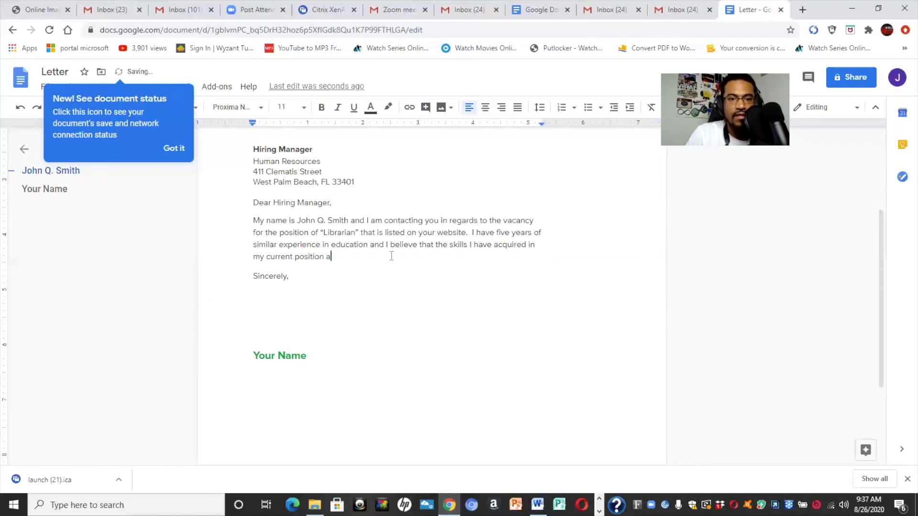
type("would be ra")
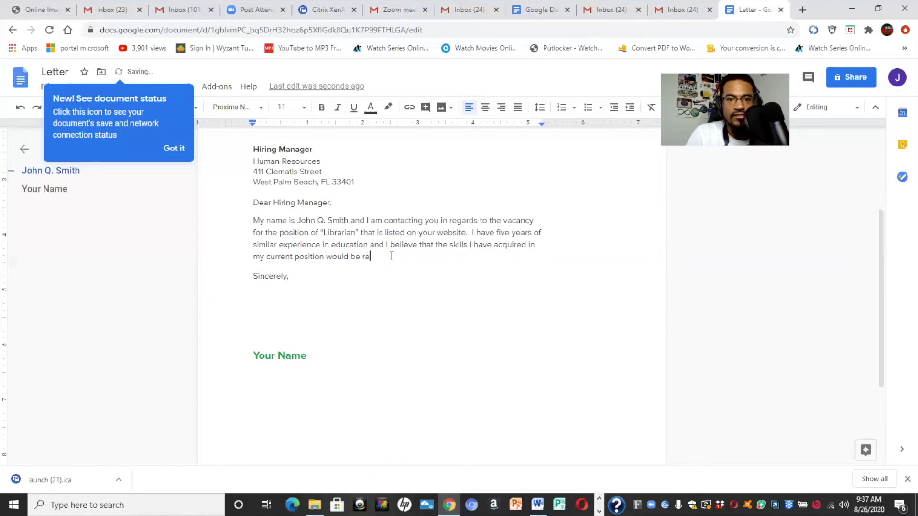
type("transfe")
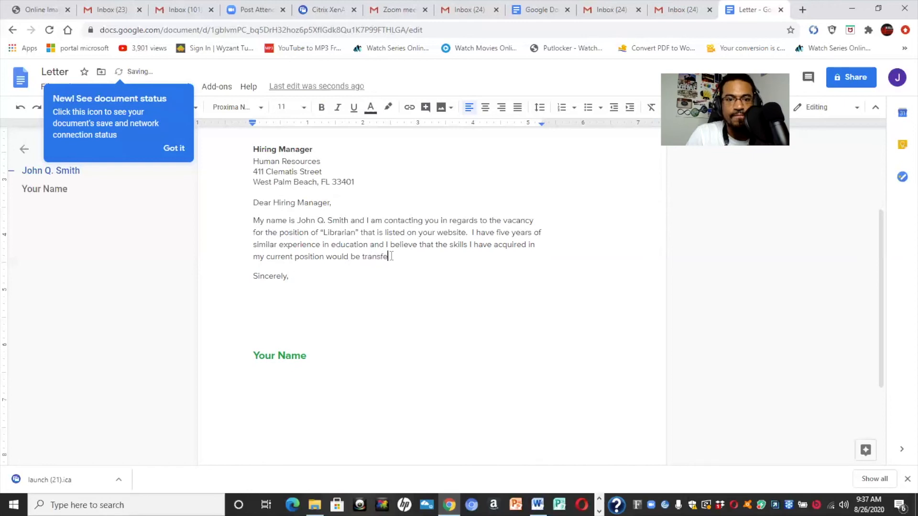
type("rable to thi")
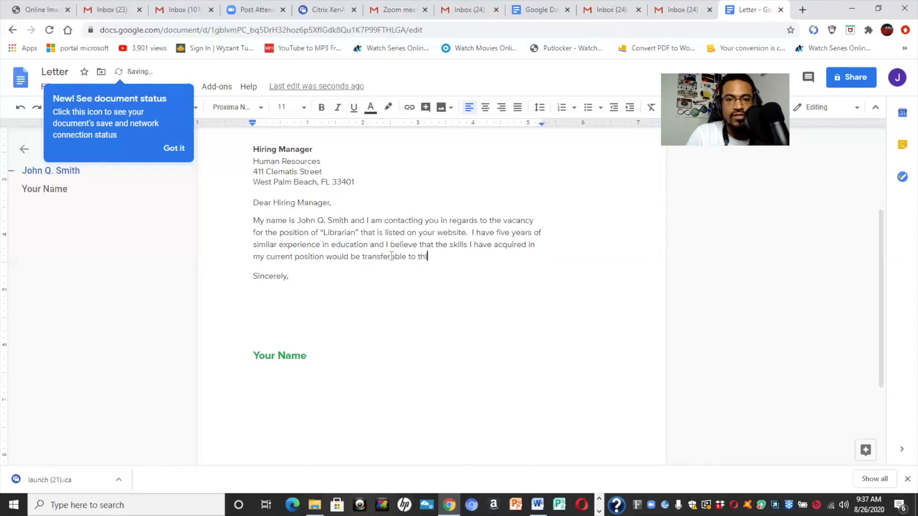
type("is")
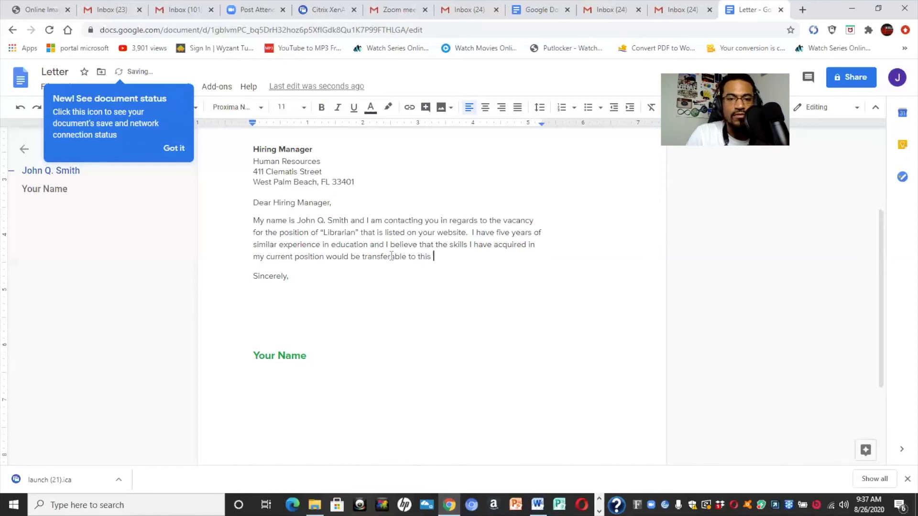
type("role.")
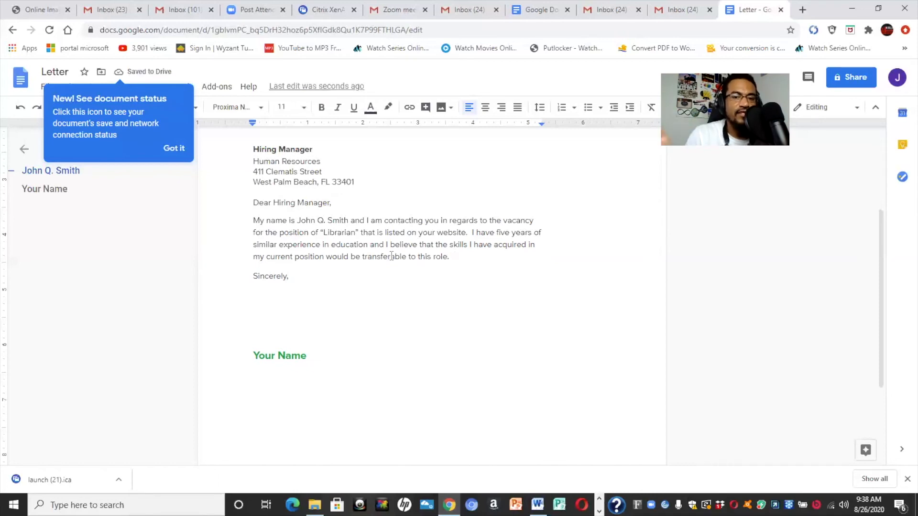
Step: Add closing sentences offering contact by phone or email and looking forward to scheduling an interview
left_click(450, 256)
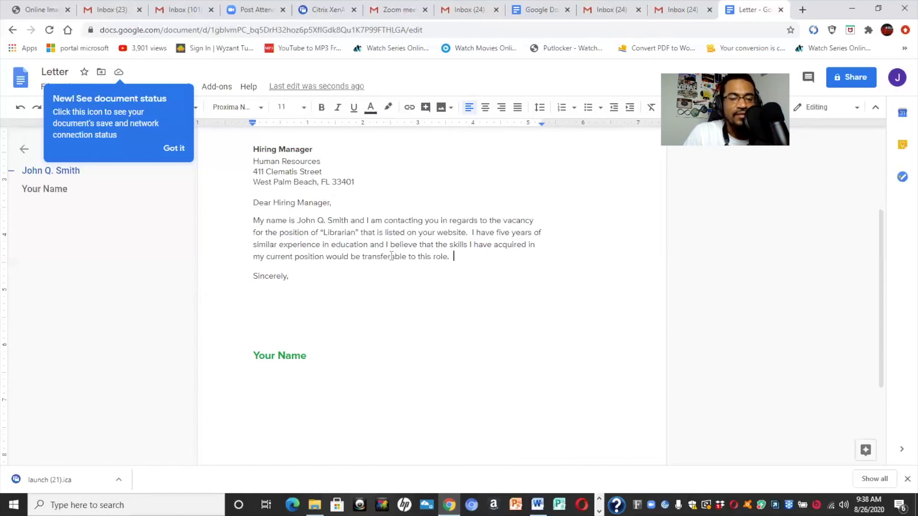
type("I c")
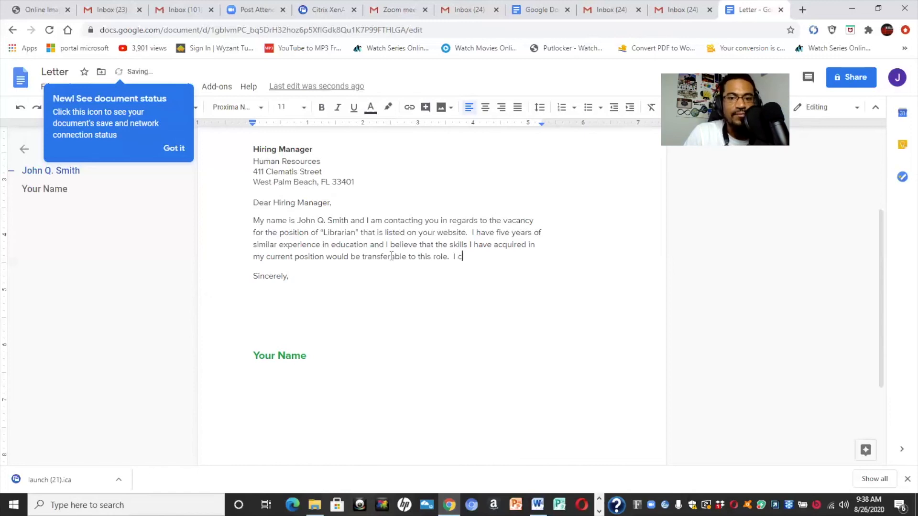
type("an be reached via")
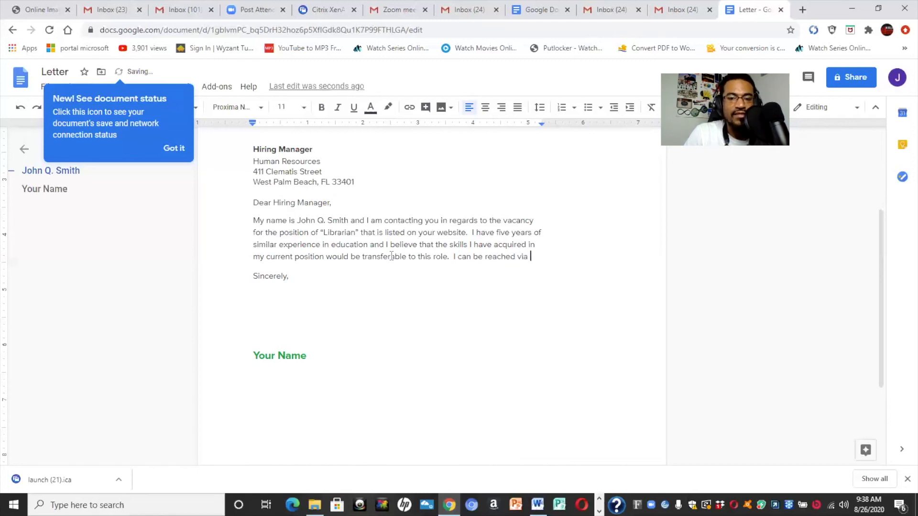
type("phone or e")
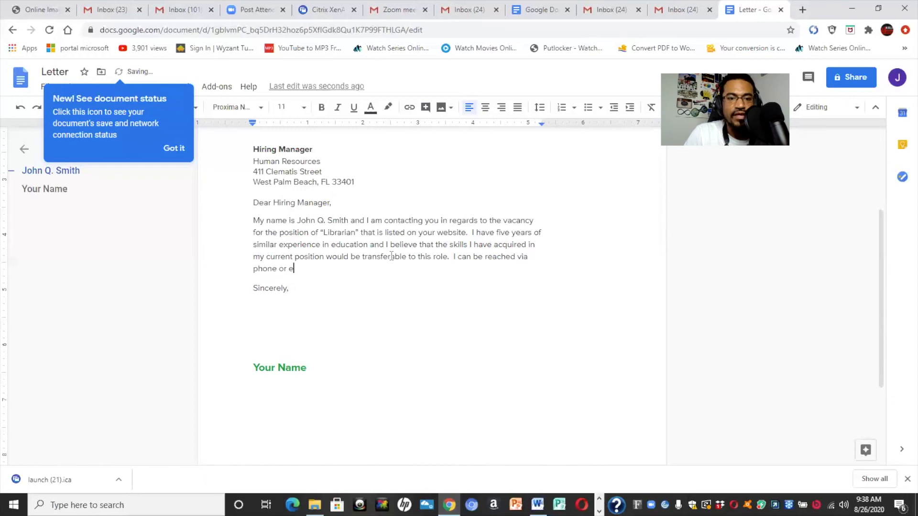
type("mail and I look forward to")
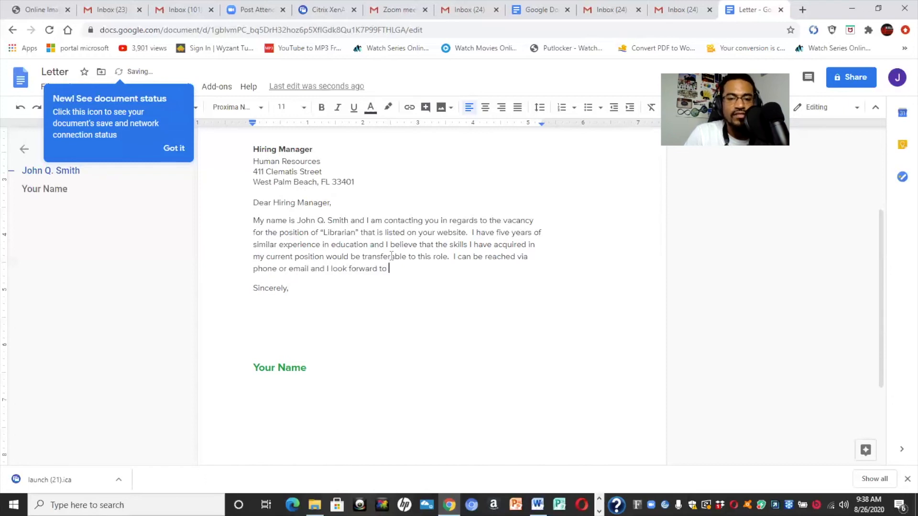
type("s")
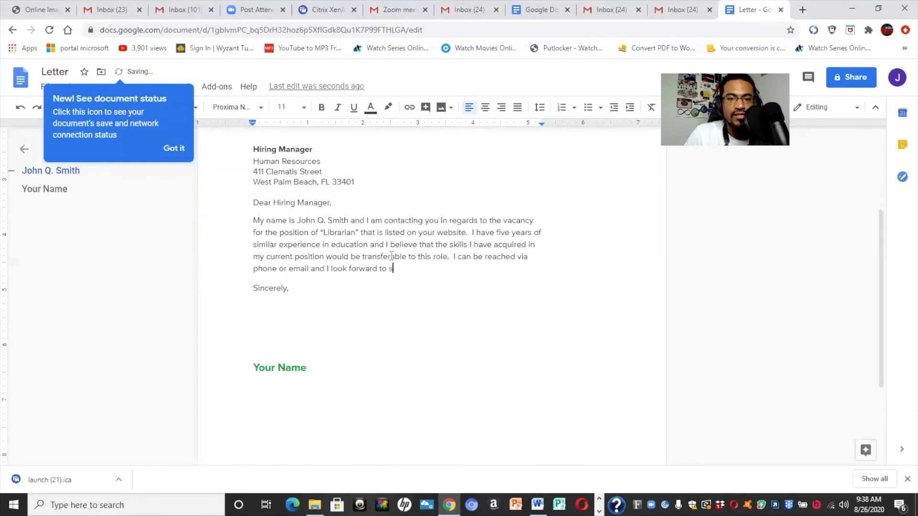
type("cheduling")
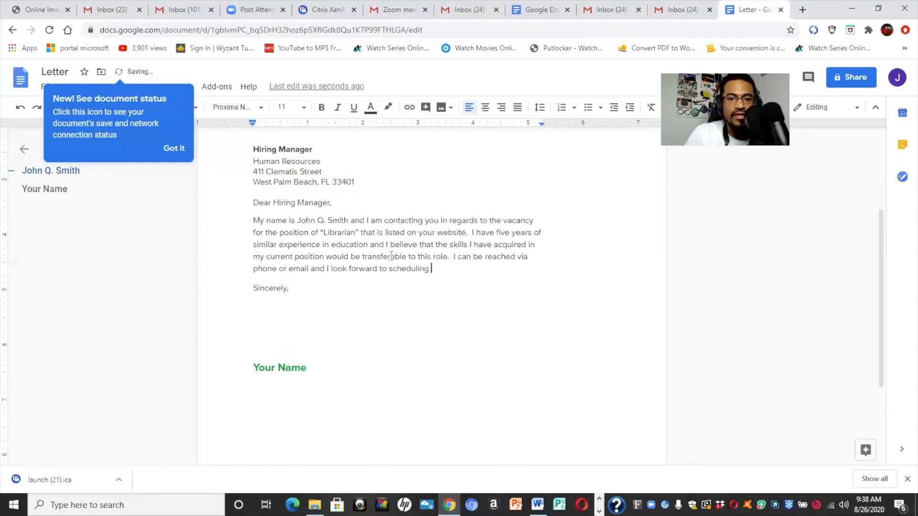
type("an interview to")
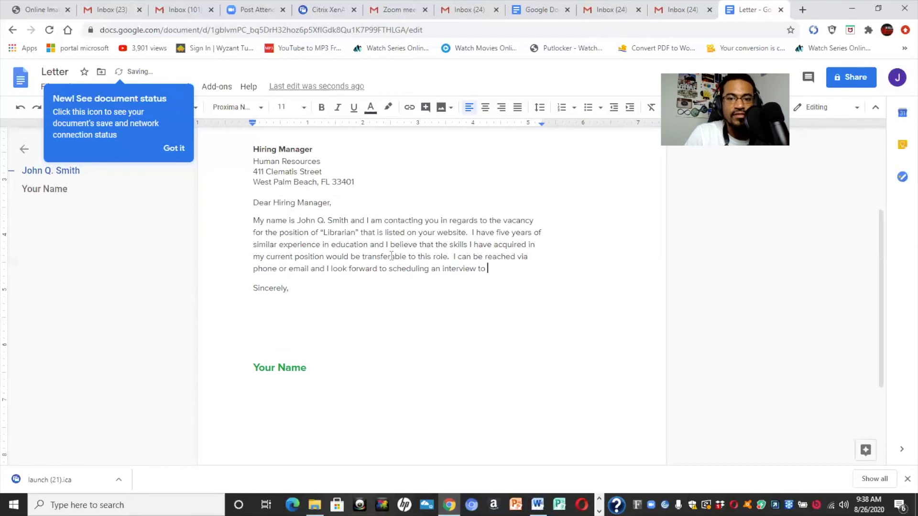
type("discuss this p")
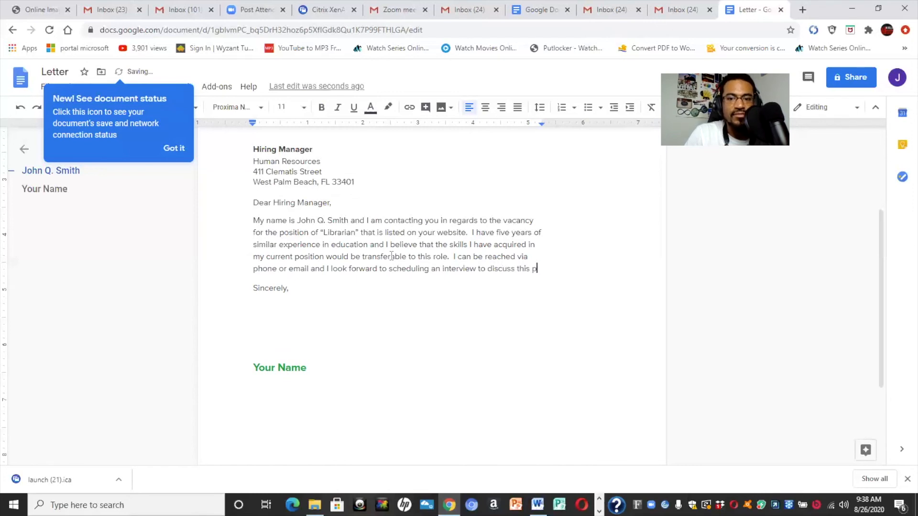
type("osition.")
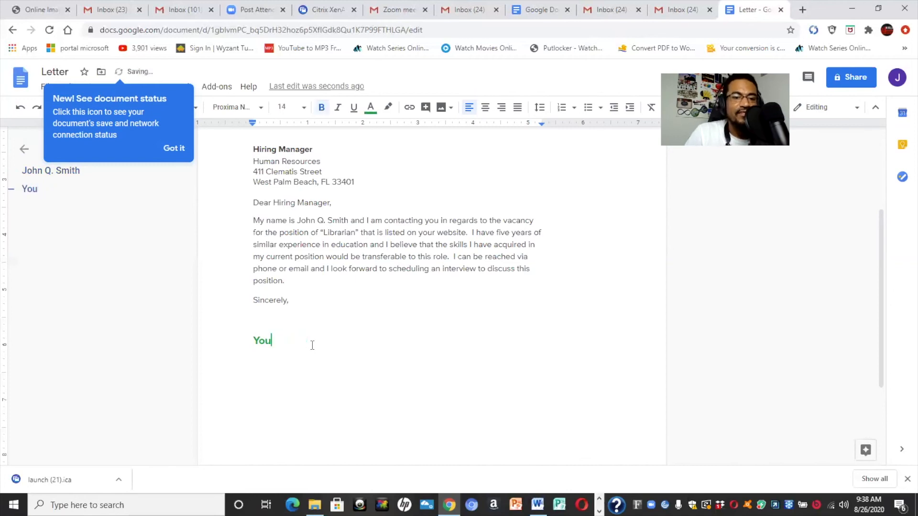
Step: Sign the letter John Q. Smith on the line below 'Sincerely,' and review the whole letter
key("Backspace")
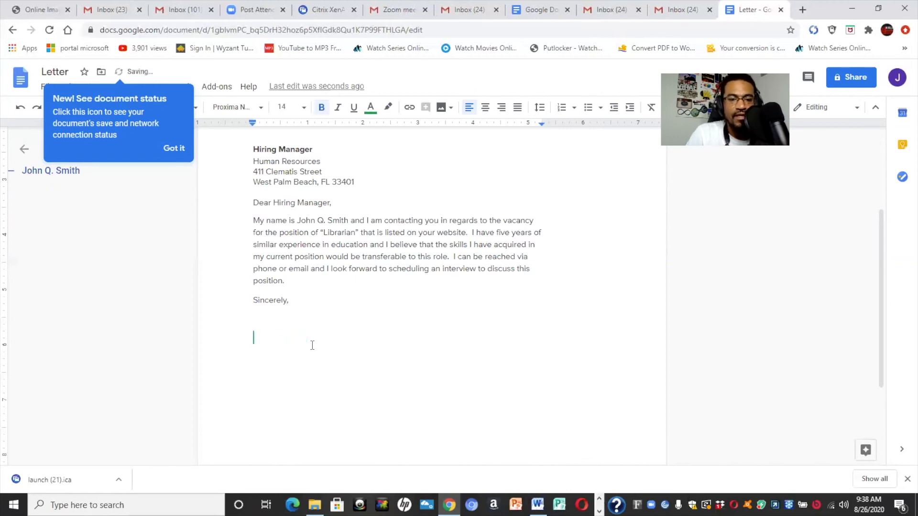
type("John W")
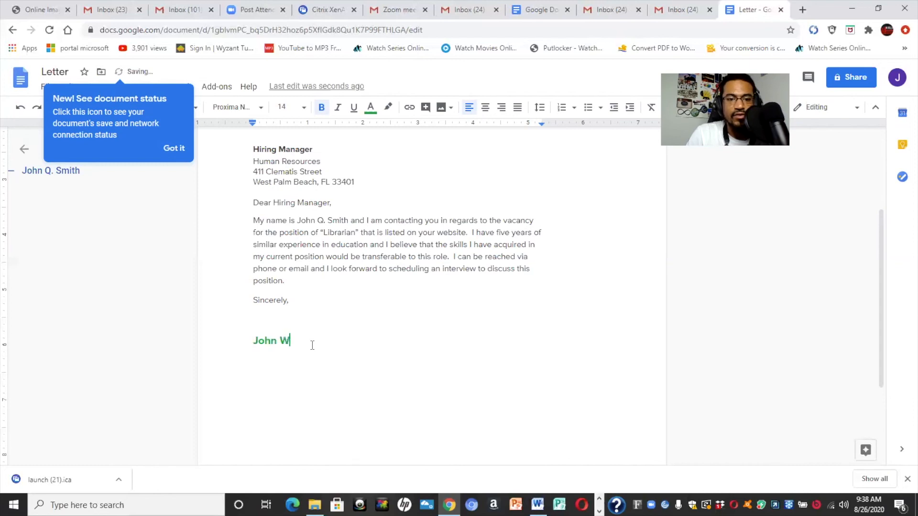
type("Q. Smith")
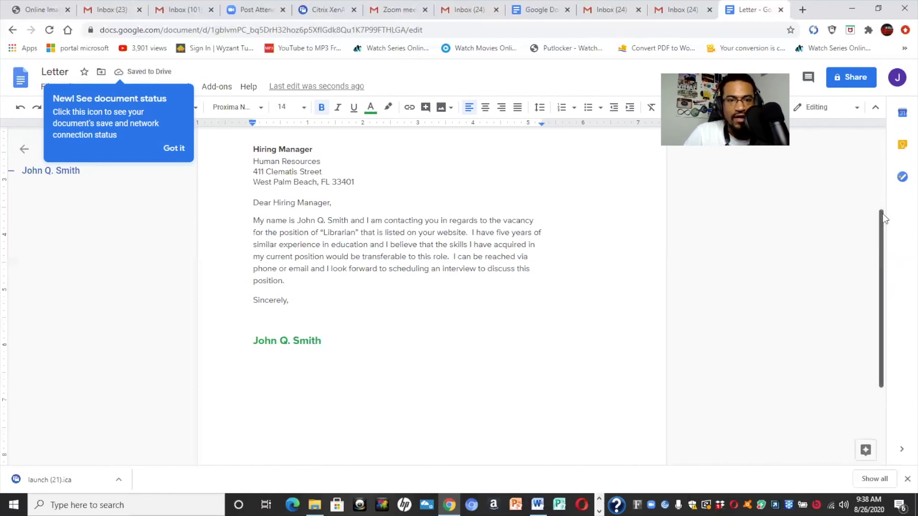
scroll("up", 3)
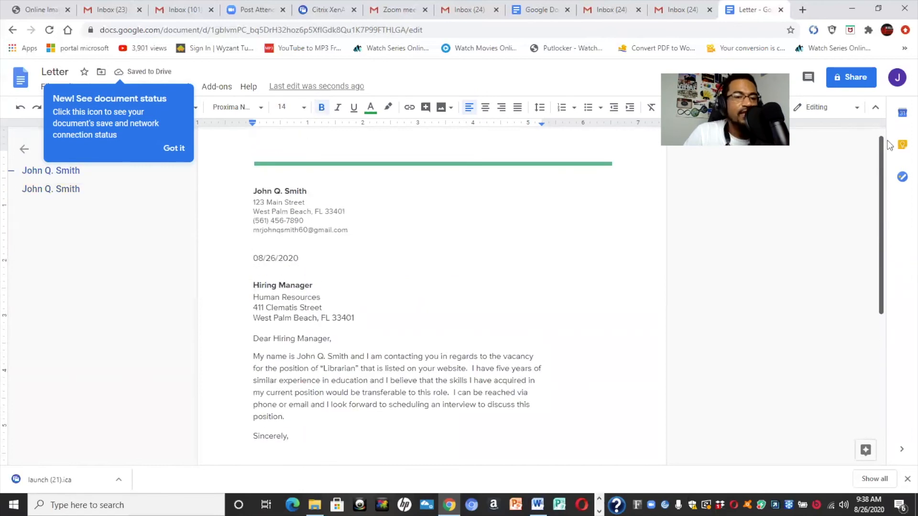
scroll("up", 3)
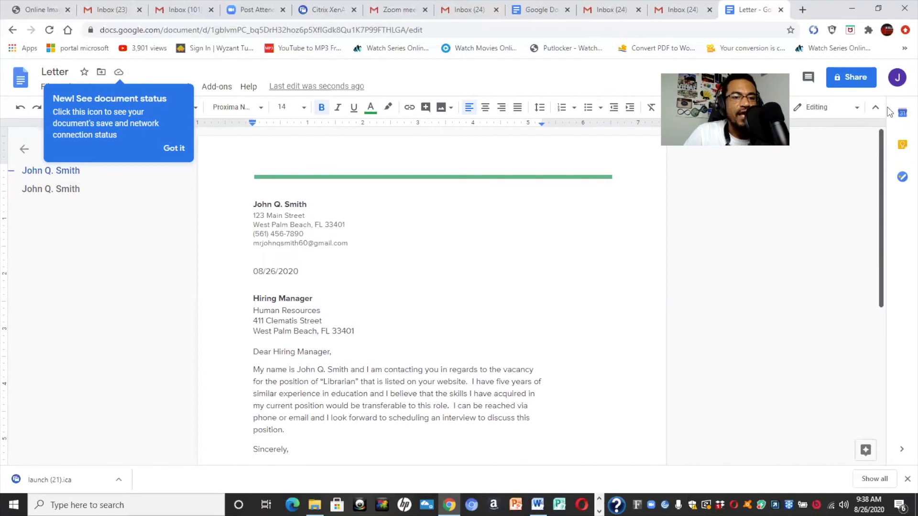
scroll("down", 3)
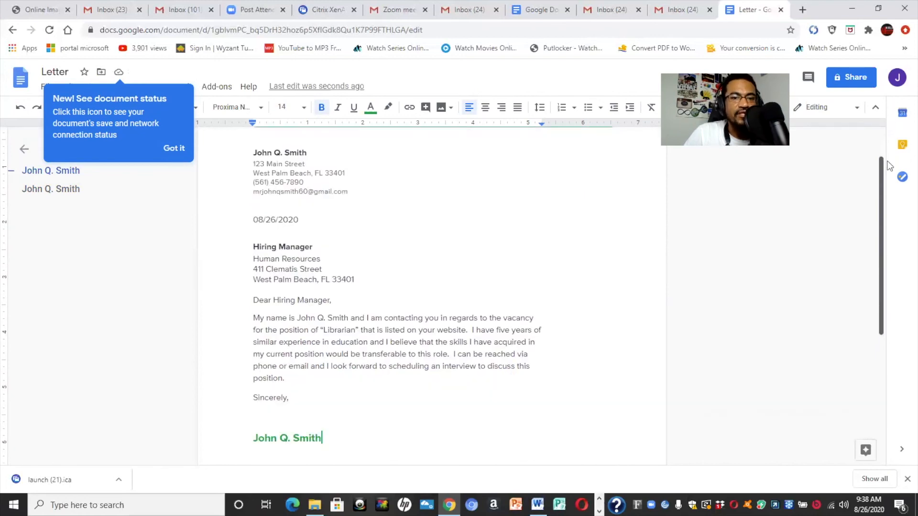
scroll("down", 3)
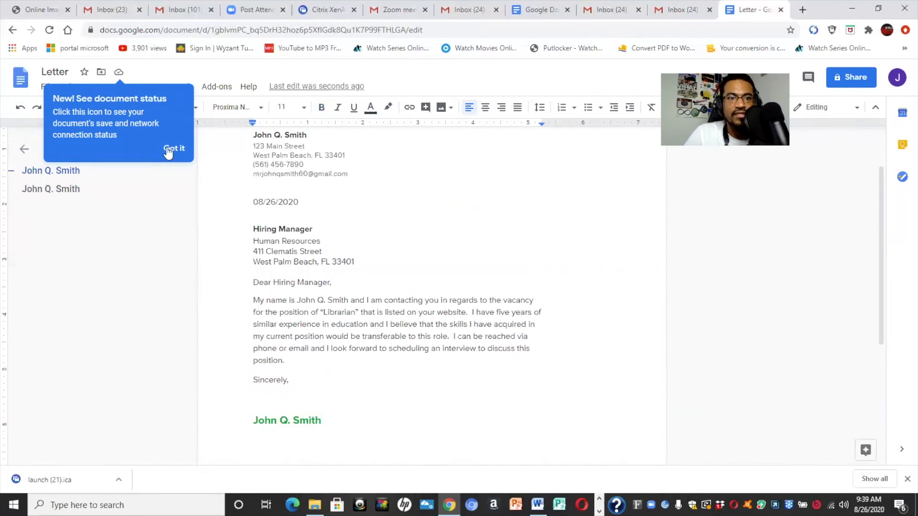
Step: Dismiss the status tip and start File > Make a copy of the letter
left_click(174, 148)
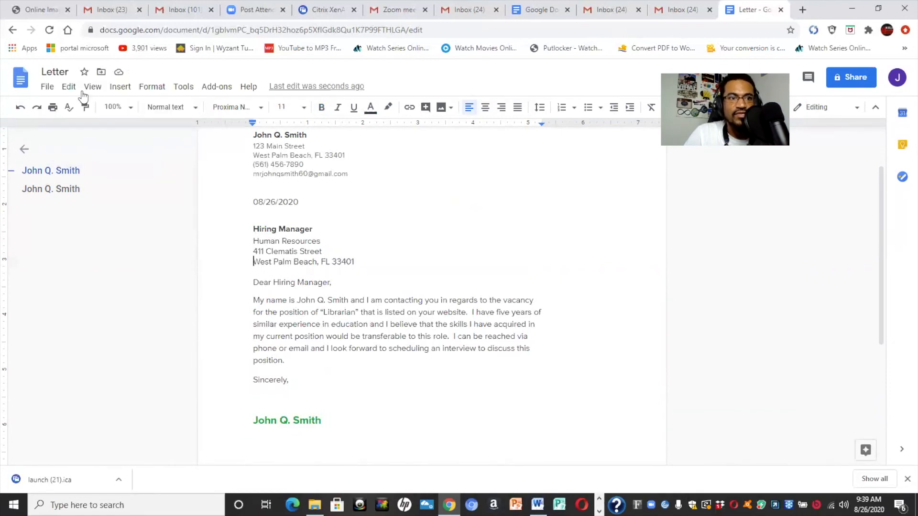
left_click(47, 86)
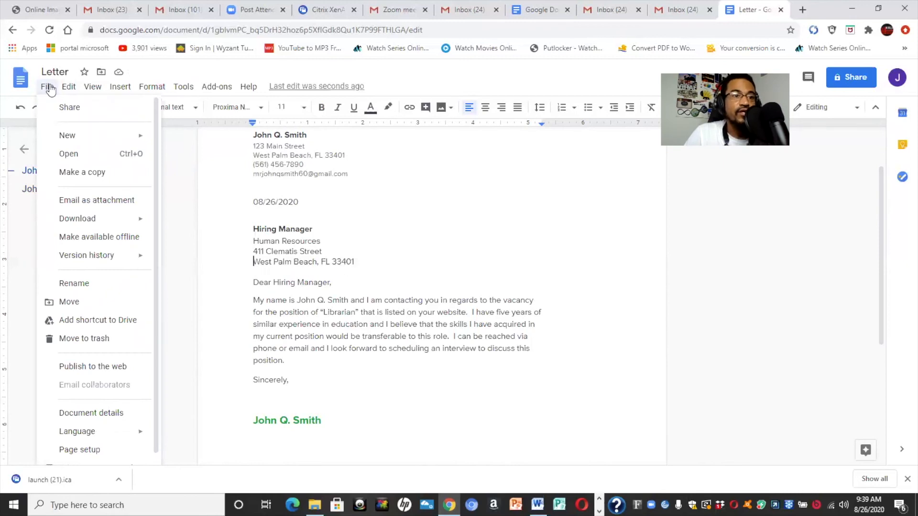
mouse_move(65, 140)
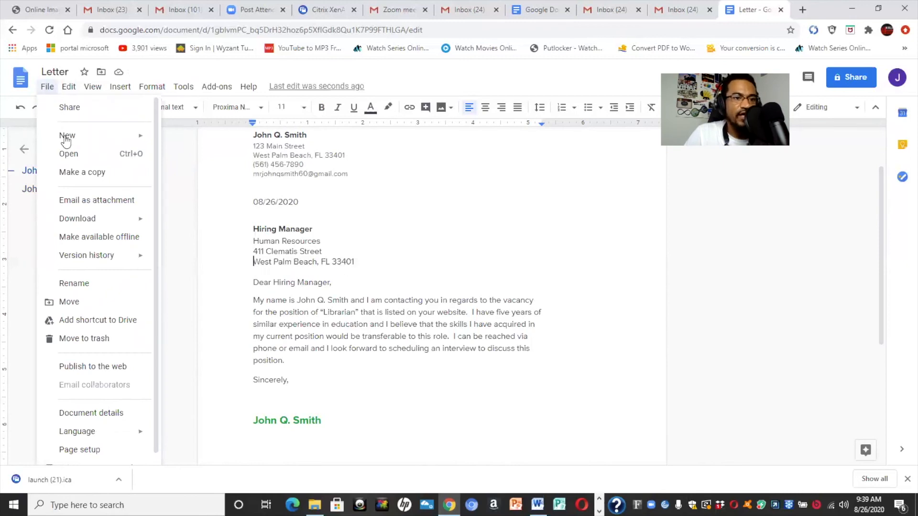
mouse_move(82, 173)
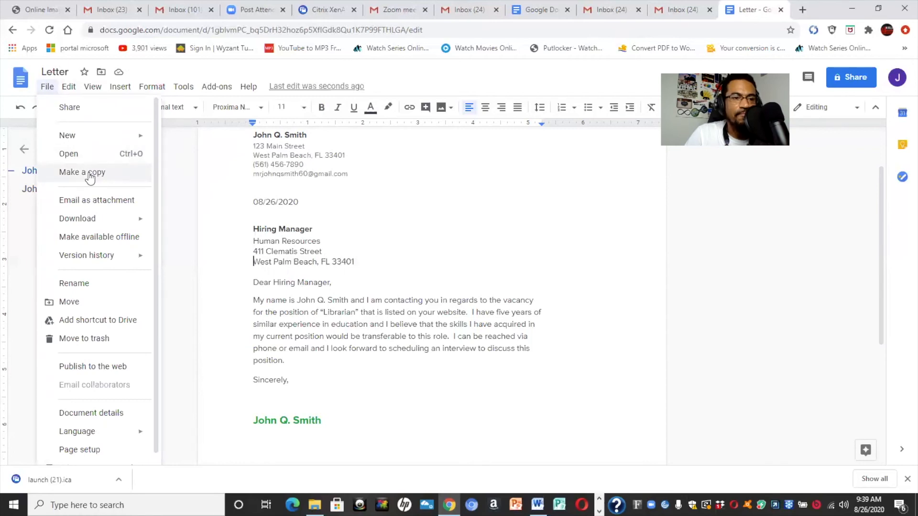
left_click(82, 172)
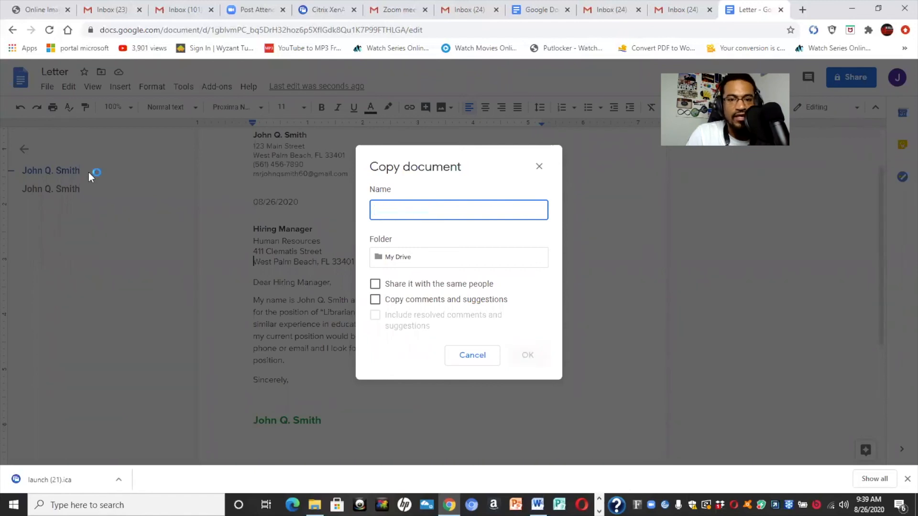
Step: Name the copy 'Librarian Cover Letter' and confirm creating it
type("C")
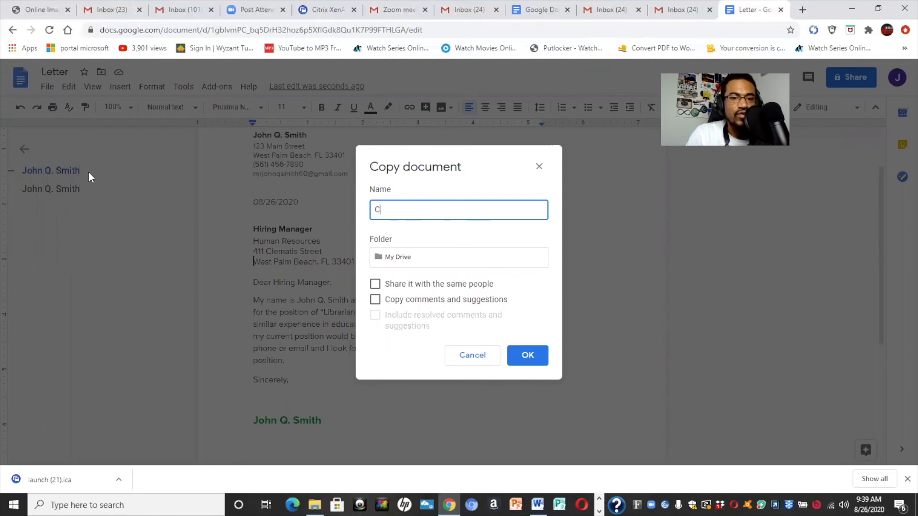
type("Libr")
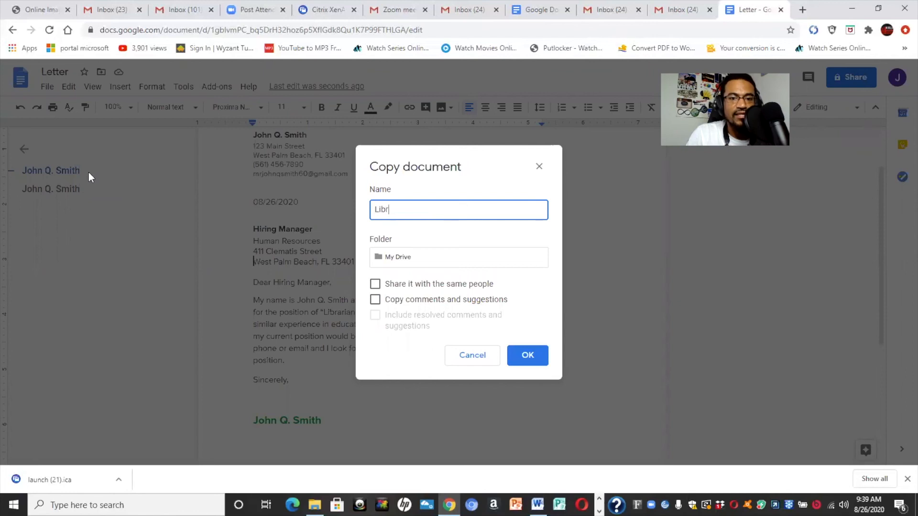
type("arin")
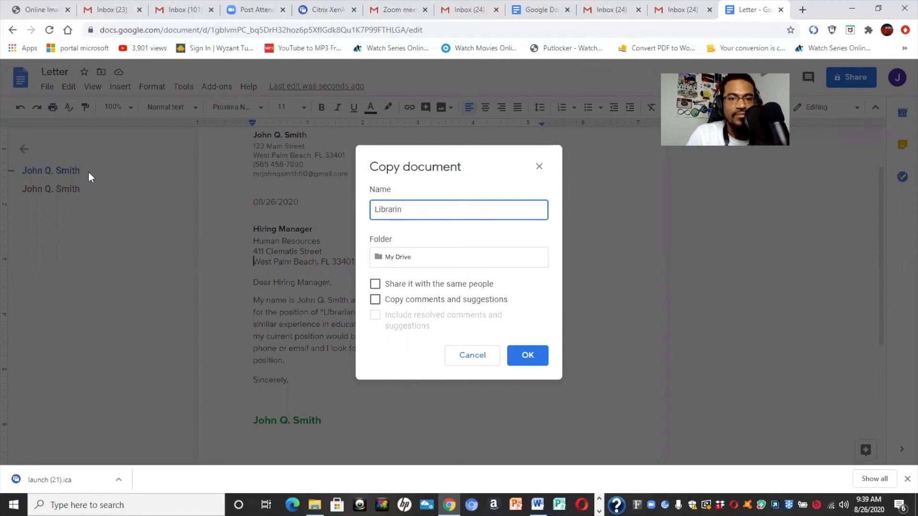
type("an Cov")
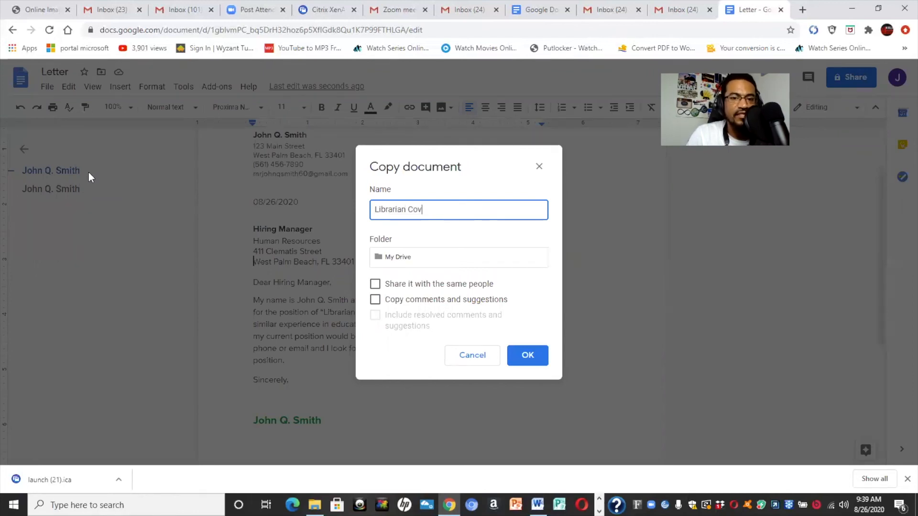
type("er Letter")
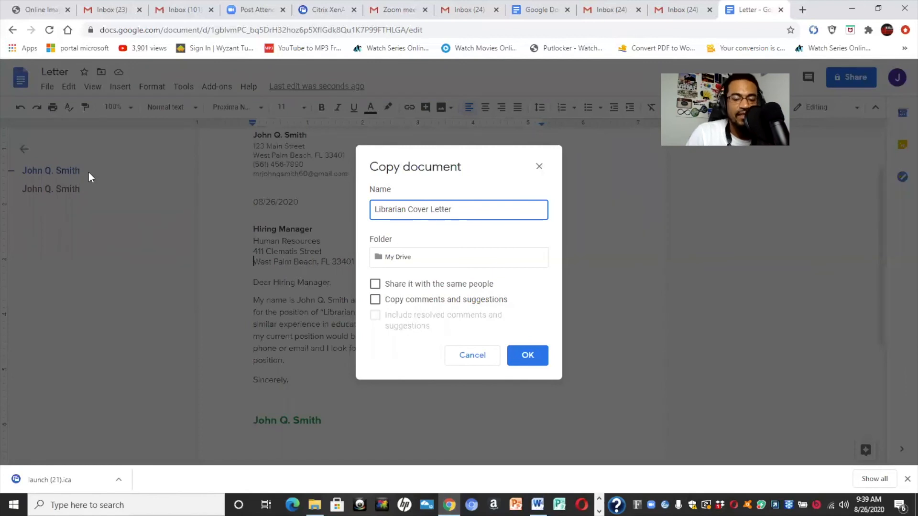
mouse_move(277, 190)
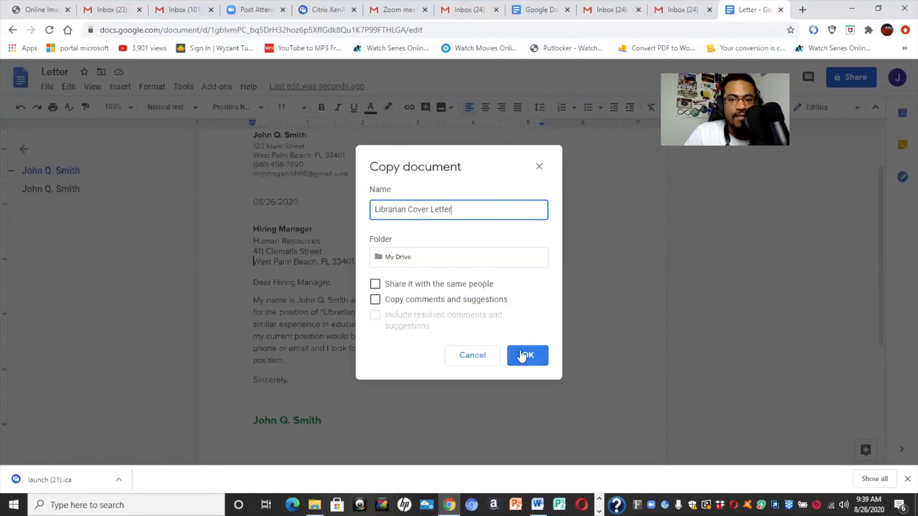
left_click(526, 355)
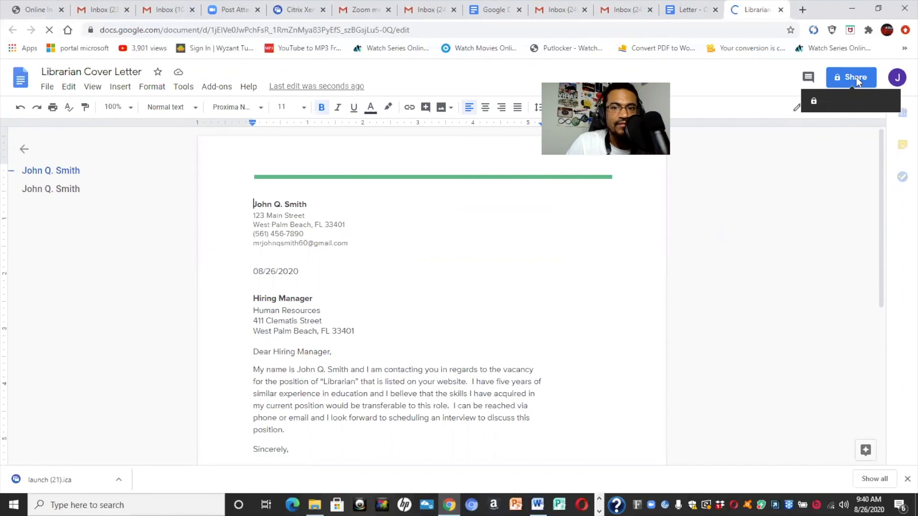
Step: Share Librarian Cover Letter, adding the library contact's address as an editor
left_click(850, 76)
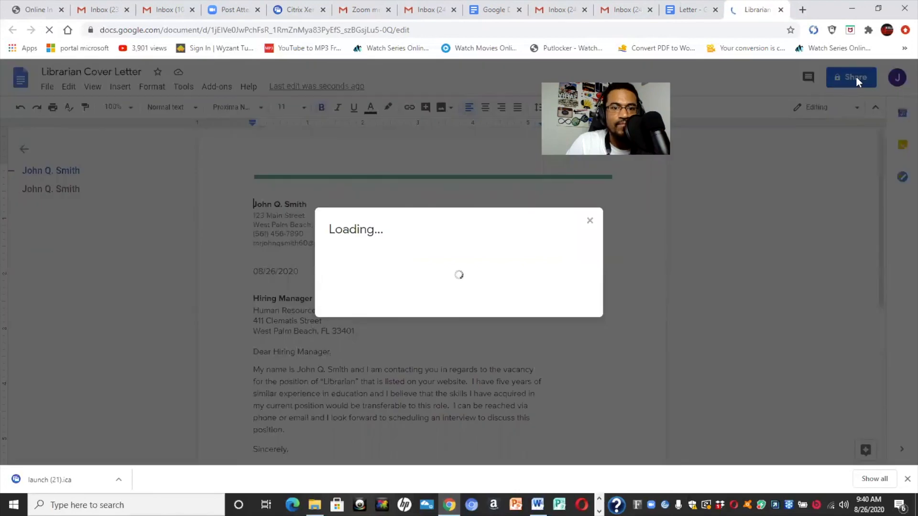
left_click(589, 221)
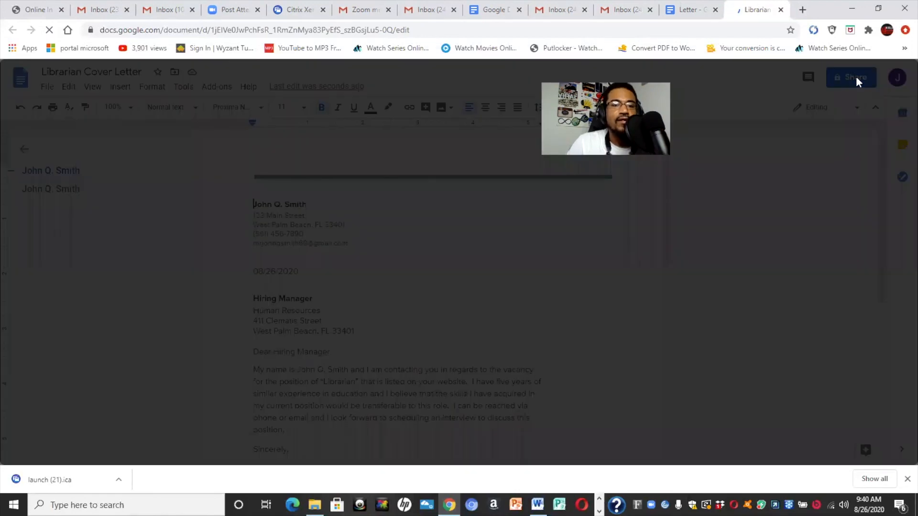
left_click(850, 77)
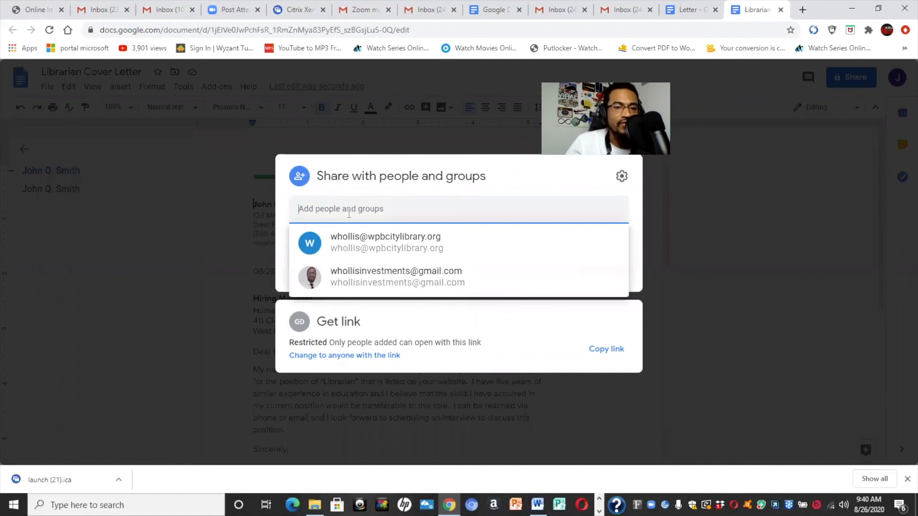
mouse_move(367, 243)
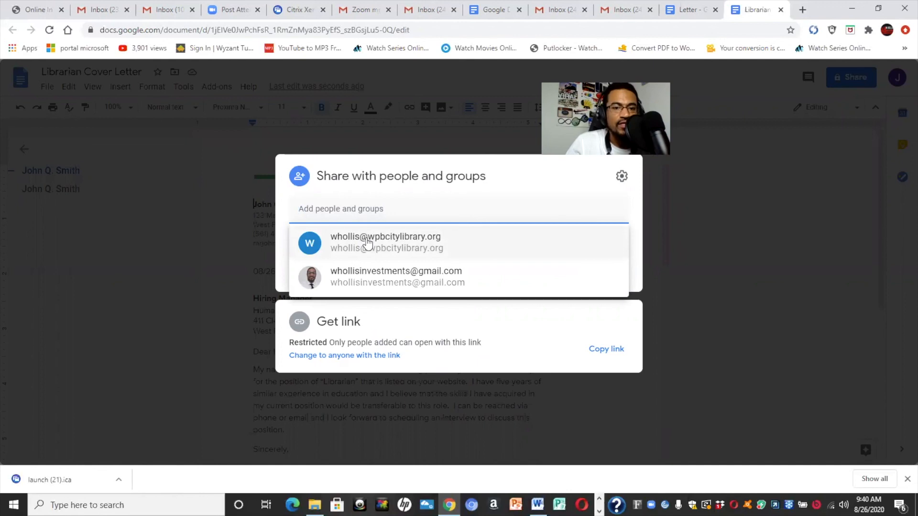
left_click(385, 242)
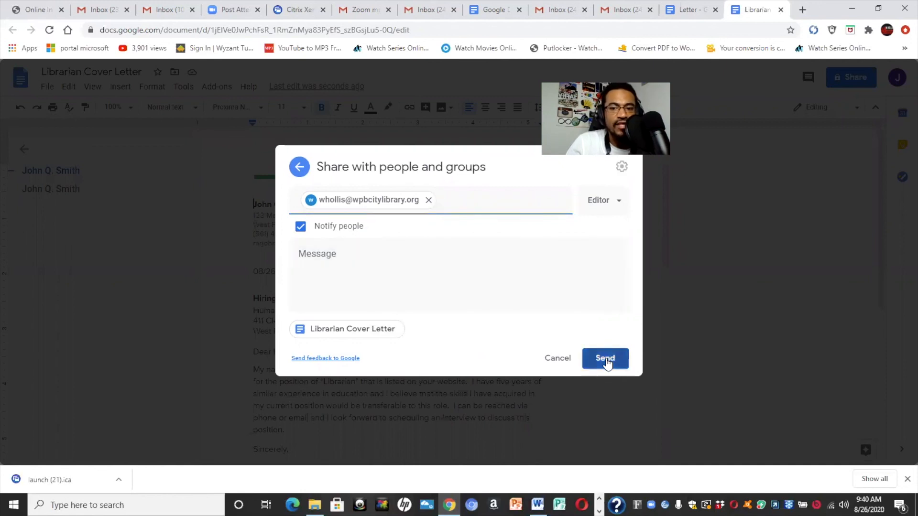
Step: Send the invitation, confirming sharing with a non-Google account
left_click(605, 357)
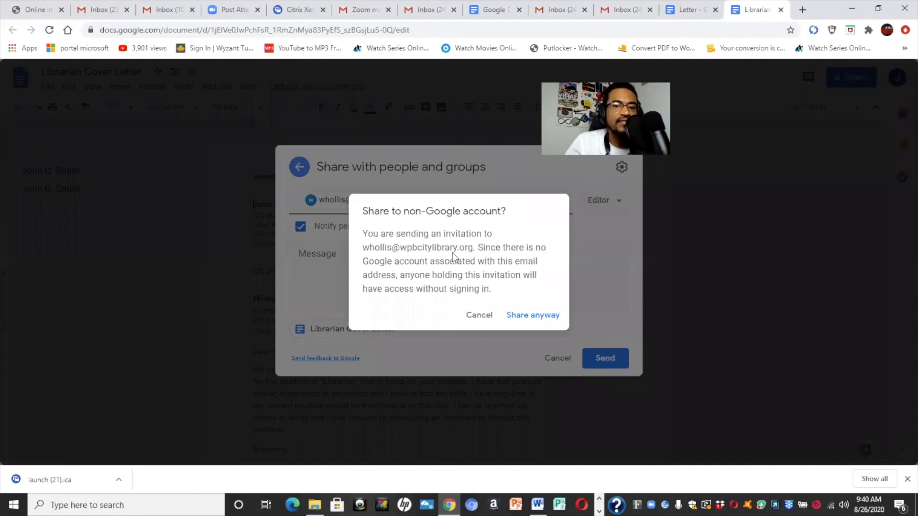
mouse_move(532, 315)
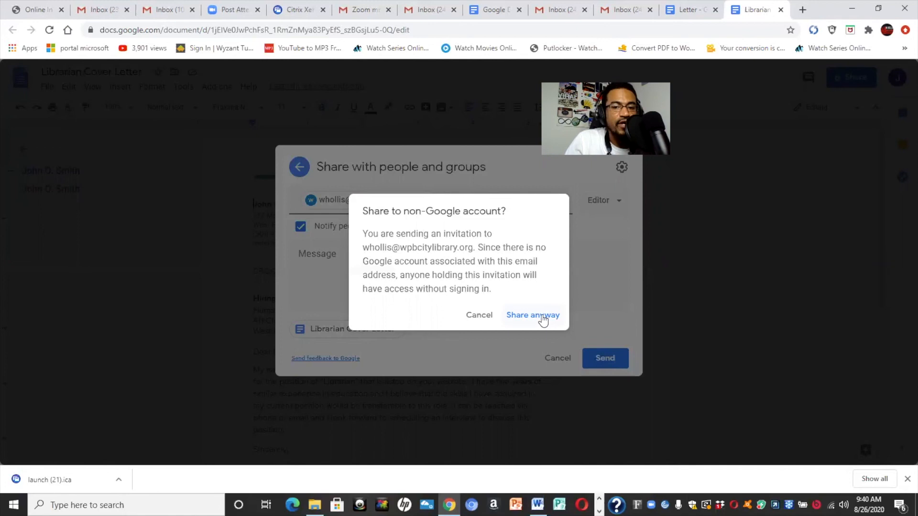
left_click(532, 315)
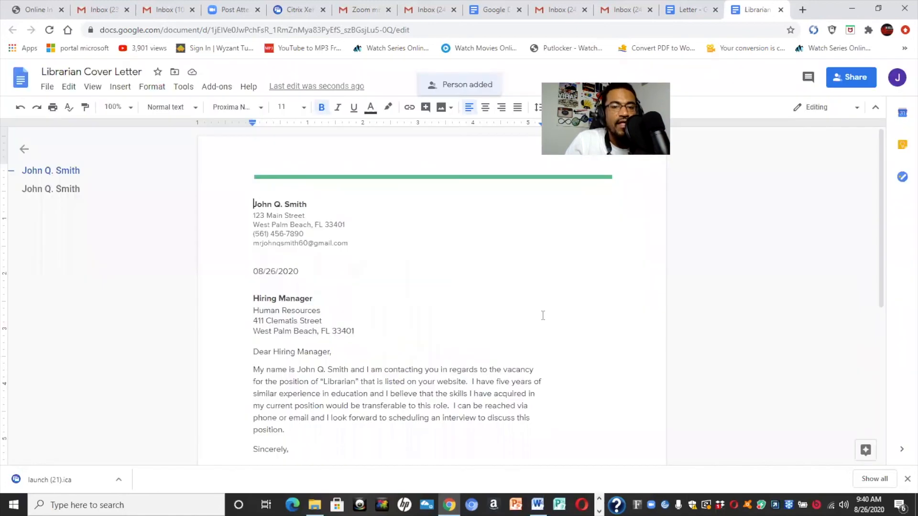